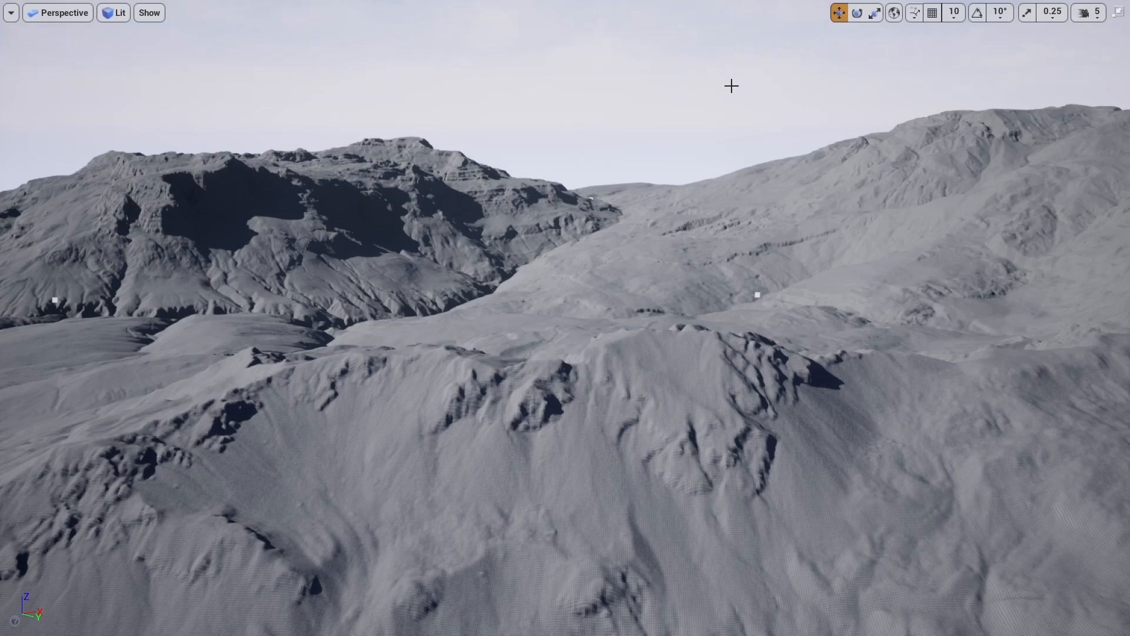
{"action": "mouse_move", "coordinate": [636, 240]}
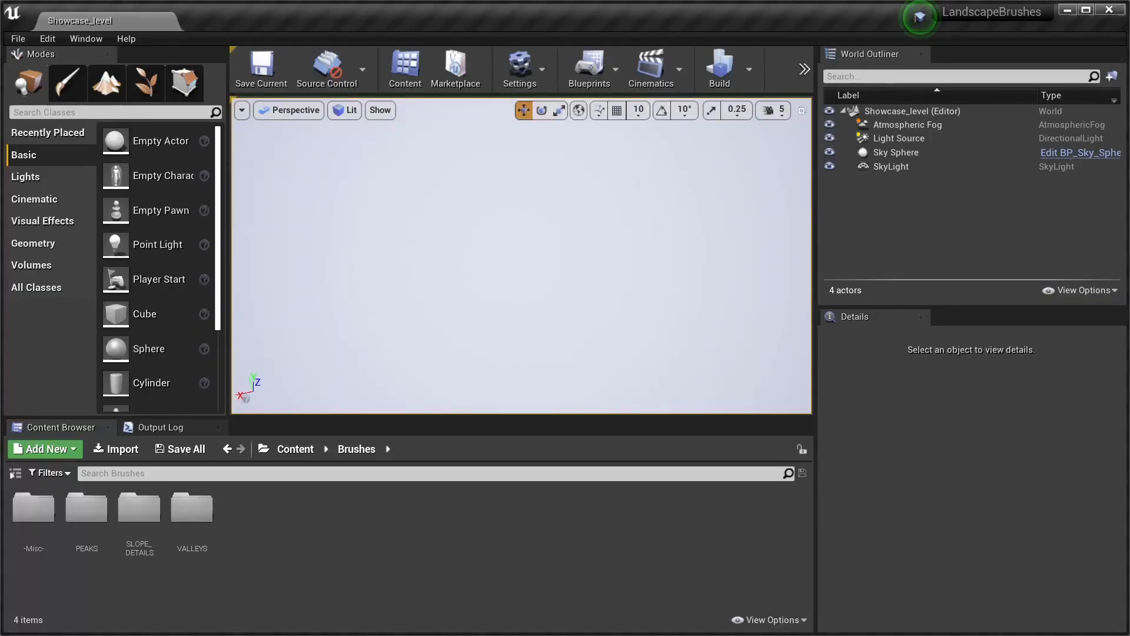
{"action": "left_click", "coordinate": [47, 38]}
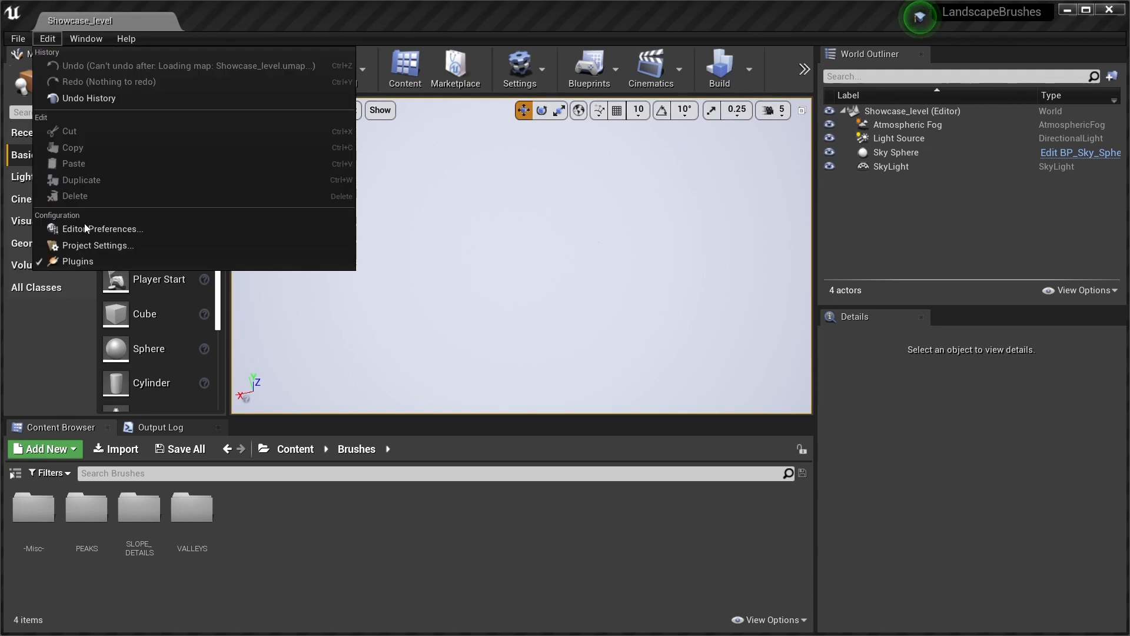
{"action": "left_click", "coordinate": [78, 261]}
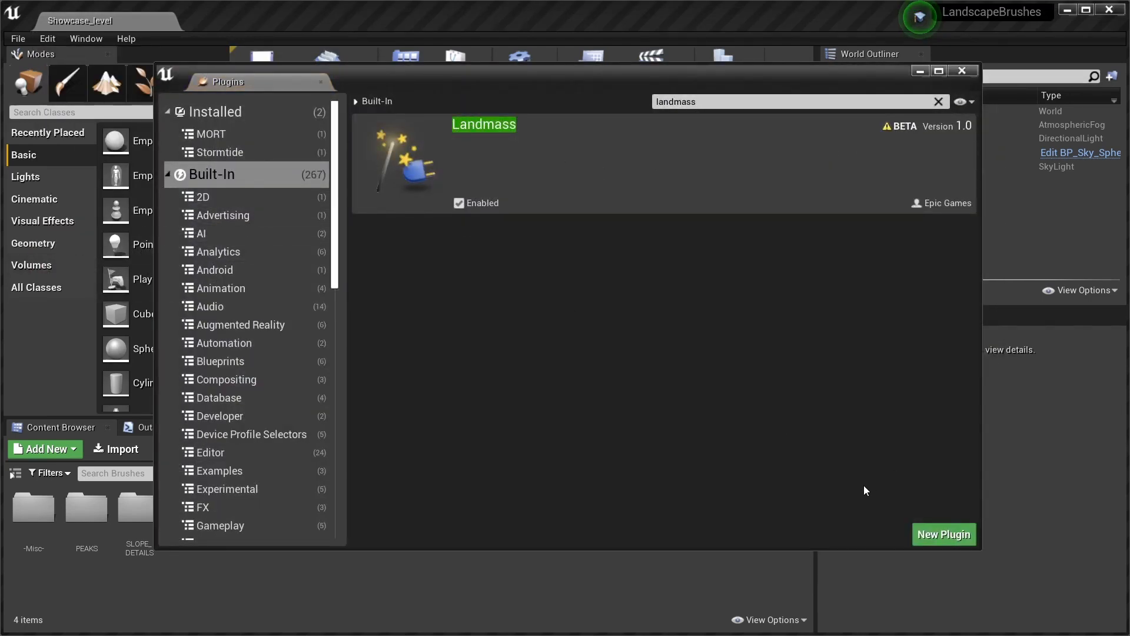
{"action": "mouse_move", "coordinate": [984, 239]}
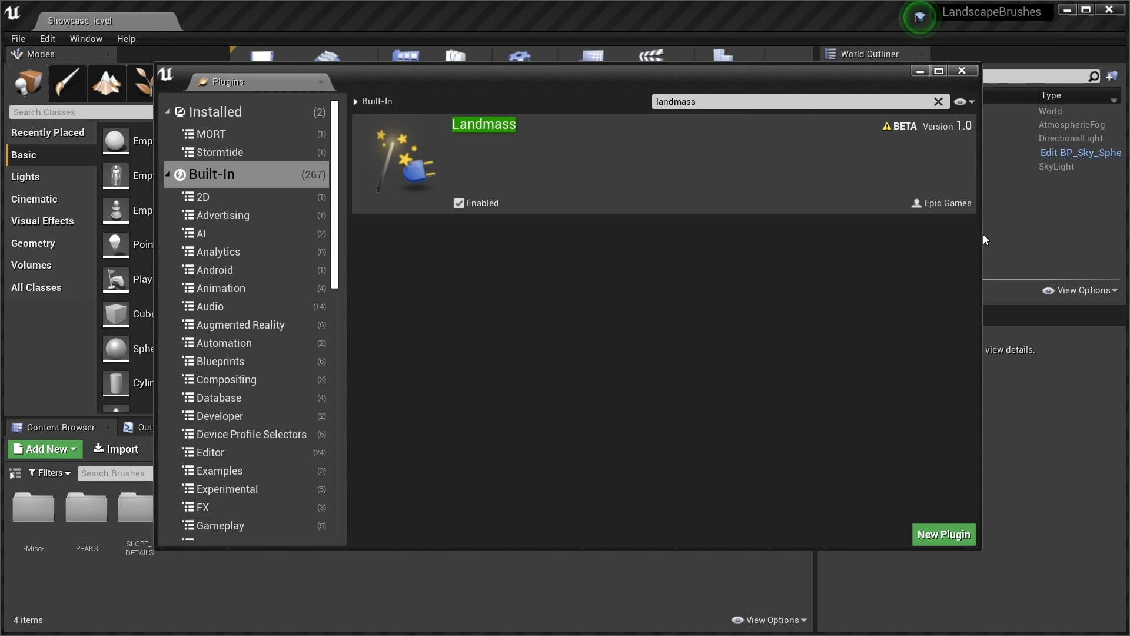
{"action": "left_click", "coordinate": [962, 70]}
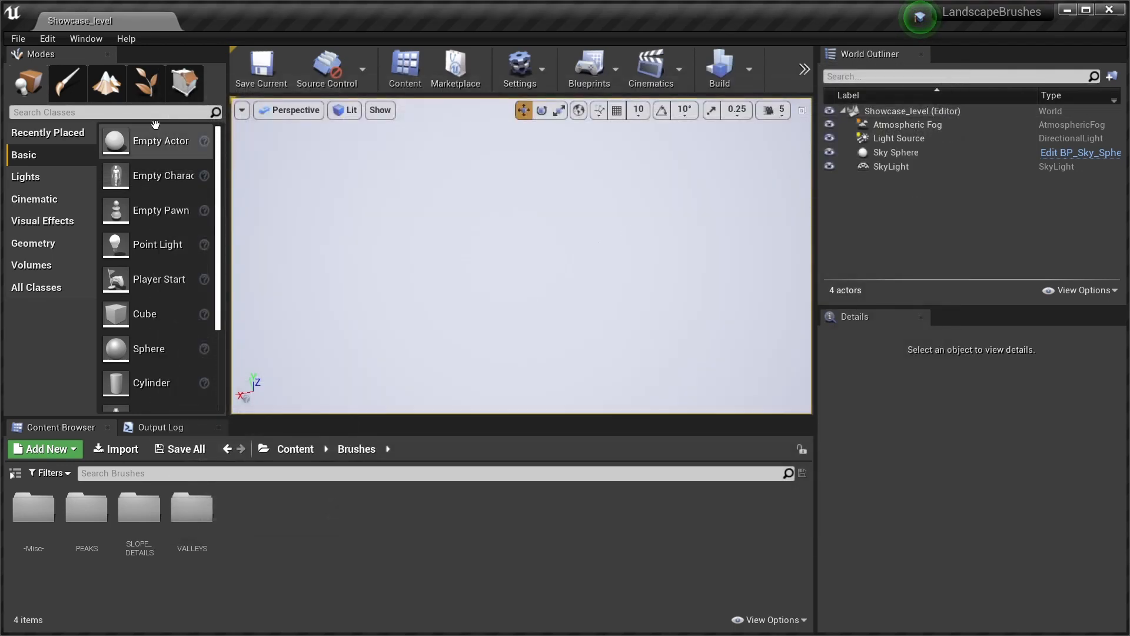
Create the landscape from the Manage panel with Enable Edit Layers on and 127×127-quad sections.
{"action": "left_click", "coordinate": [105, 82]}
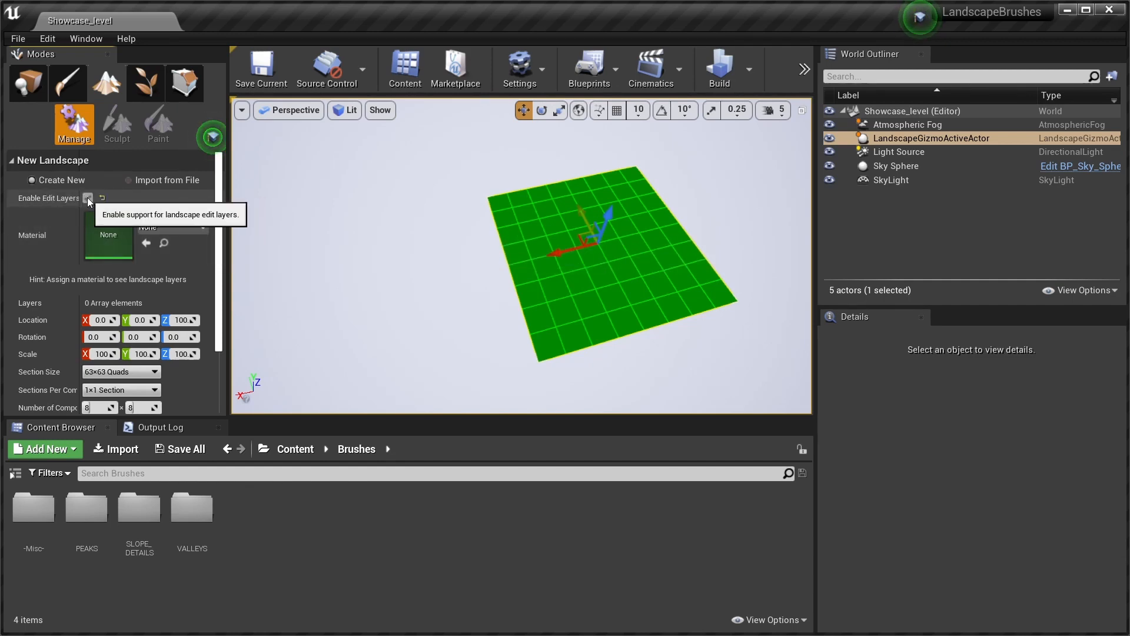
{"action": "left_click", "coordinate": [121, 315]}
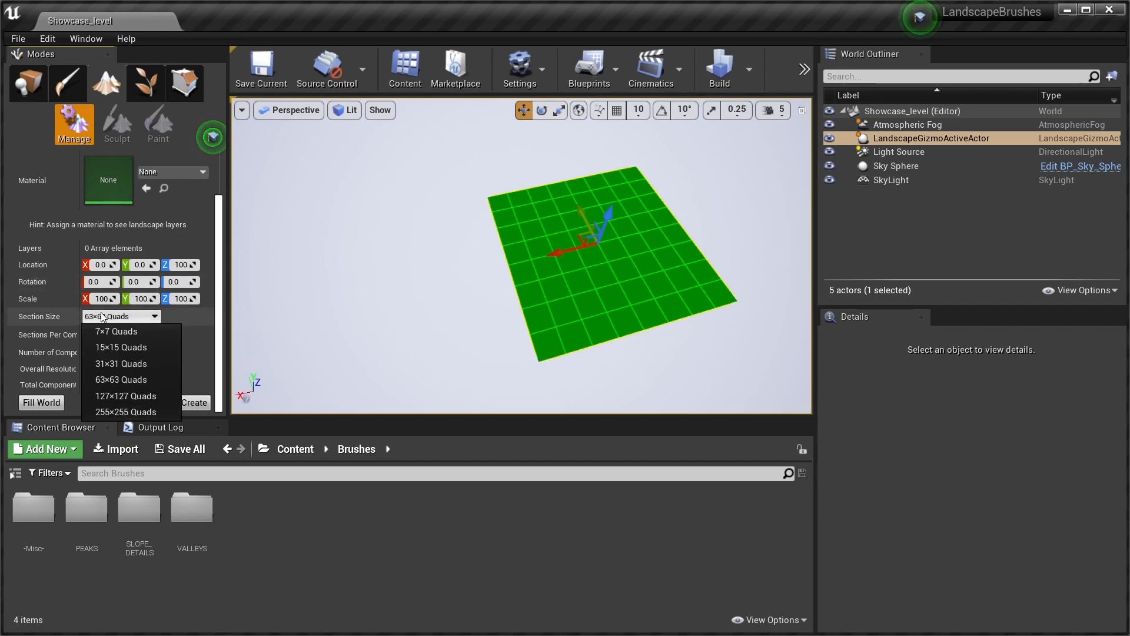
{"action": "left_click", "coordinate": [126, 396]}
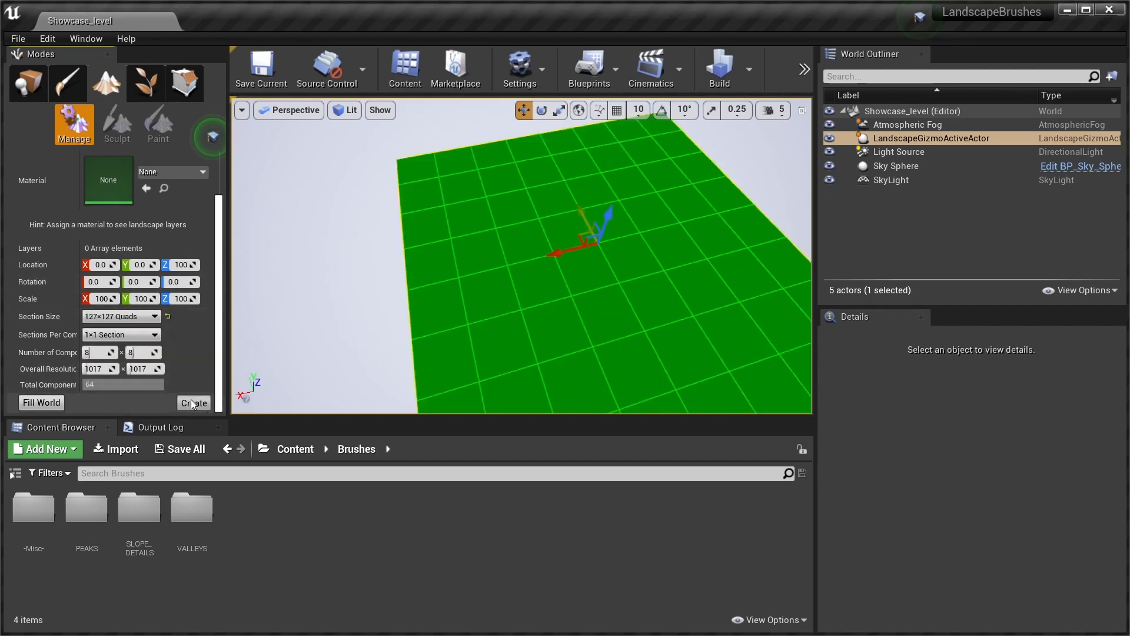
{"action": "left_click", "coordinate": [193, 403]}
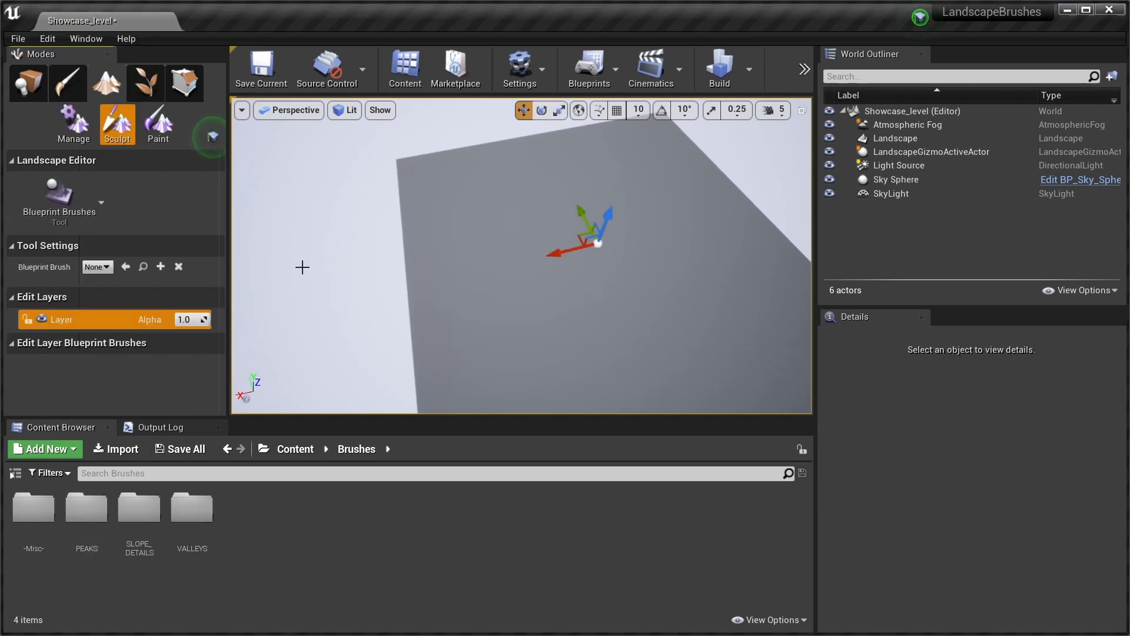
{"action": "mouse_move", "coordinate": [85, 507]}
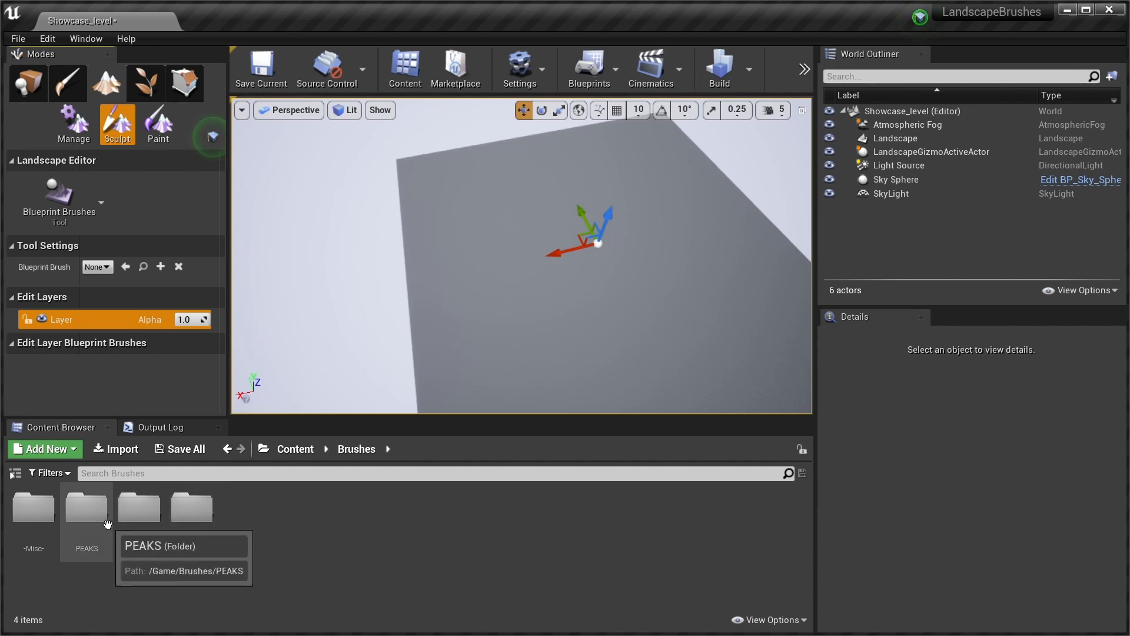
{"action": "mouse_move", "coordinate": [171, 514]}
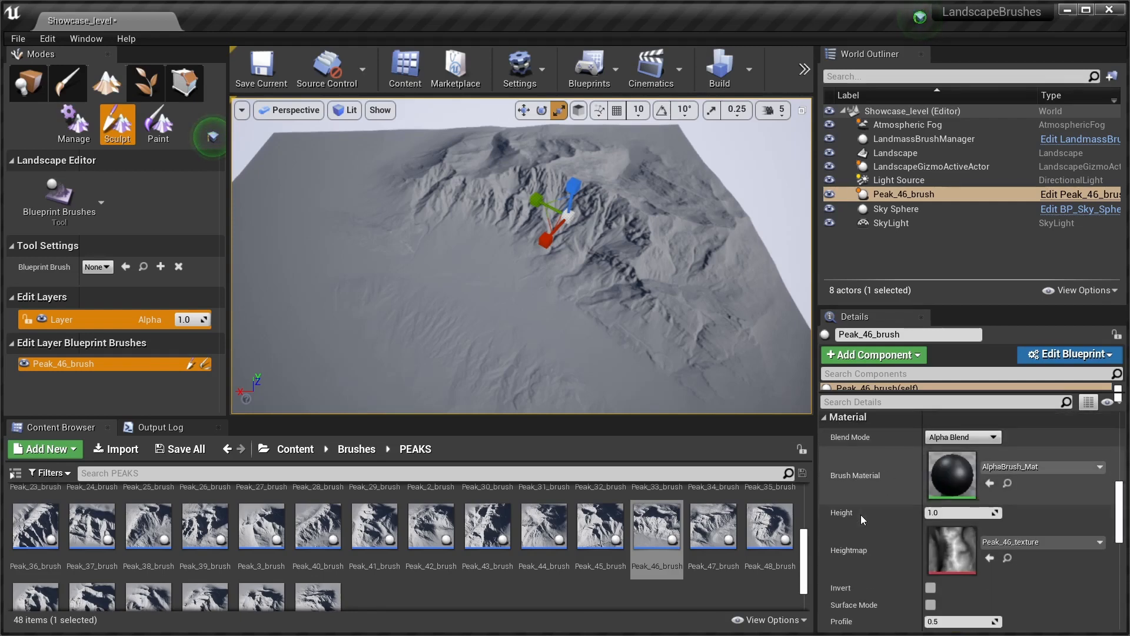
{"action": "mouse_move", "coordinate": [850, 503]}
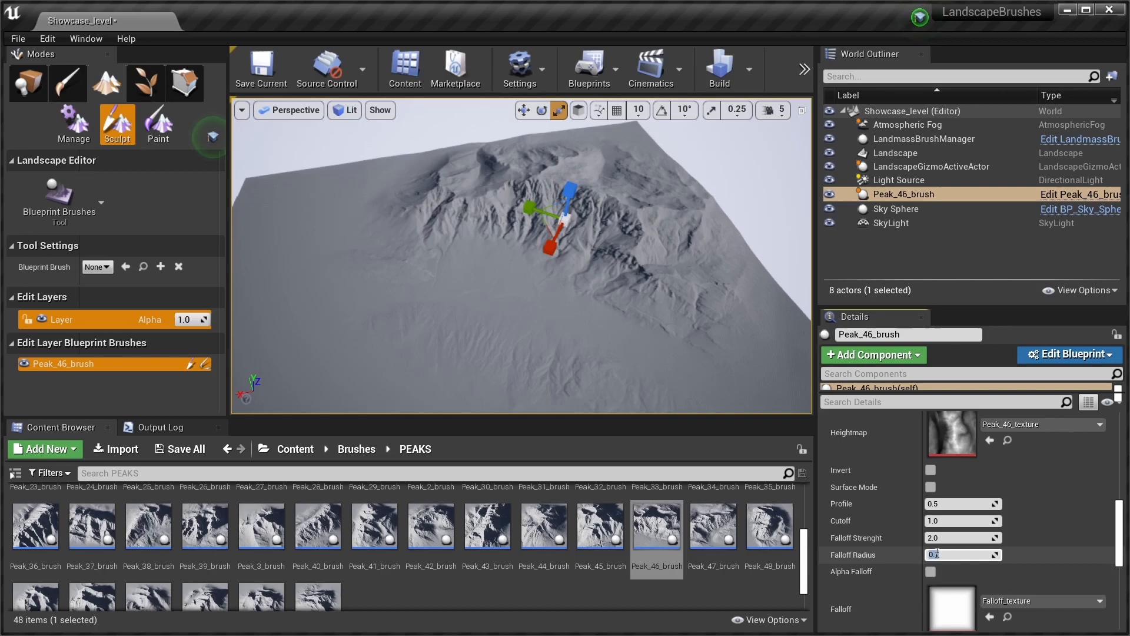
Set the Peak_46 brush's Falloff Radius to 0.5.
{"action": "type", "text": ".5"}
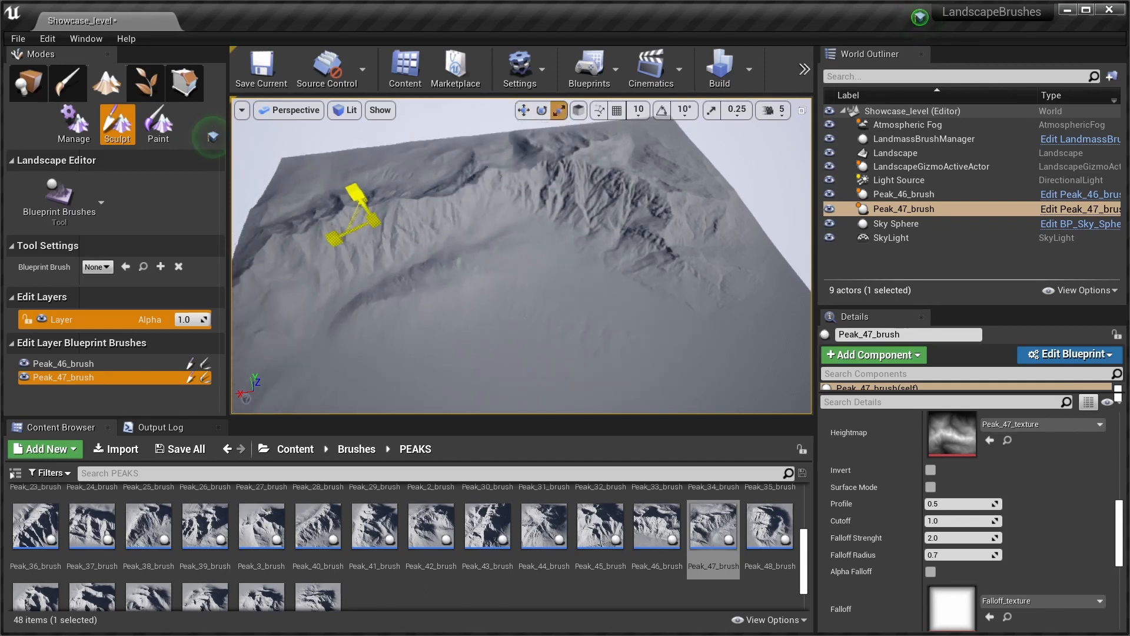
Rotate the Peak_47 brush and set its Blend Mode to Max so it only raises terrain.
{"action": "left_click", "coordinate": [540, 111]}
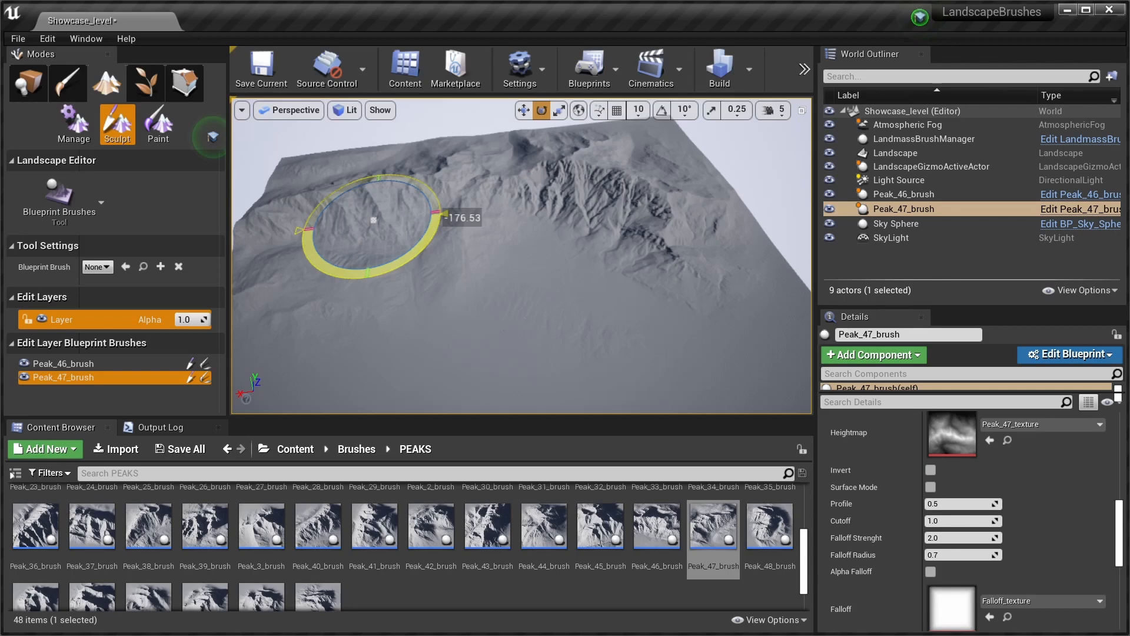
{"action": "left_click", "coordinate": [522, 111]}
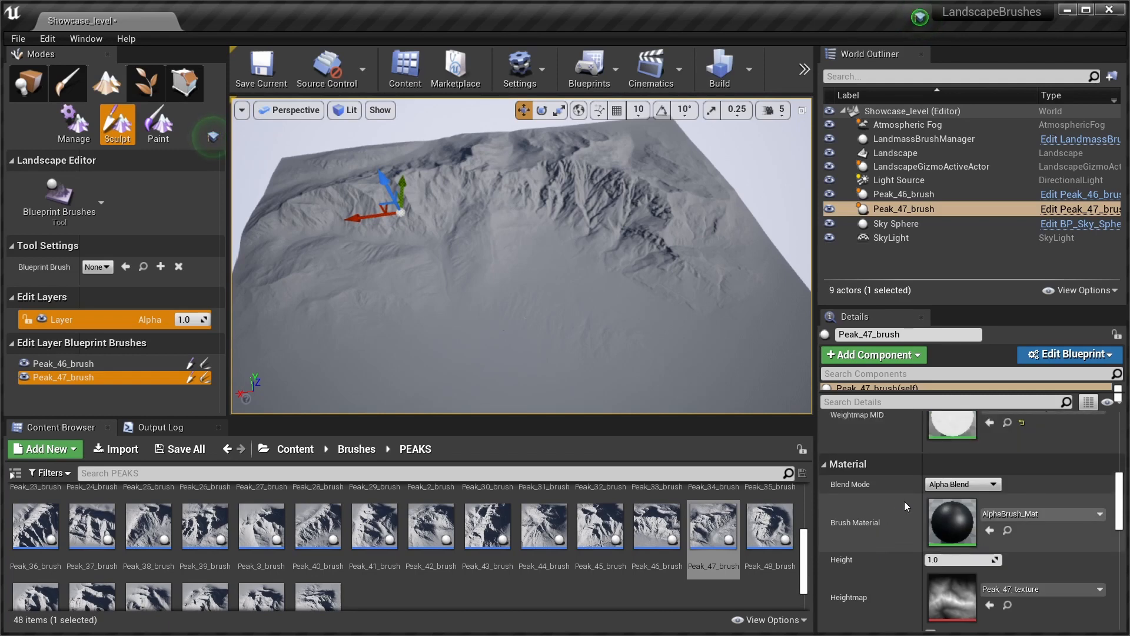
{"action": "left_click", "coordinate": [962, 484]}
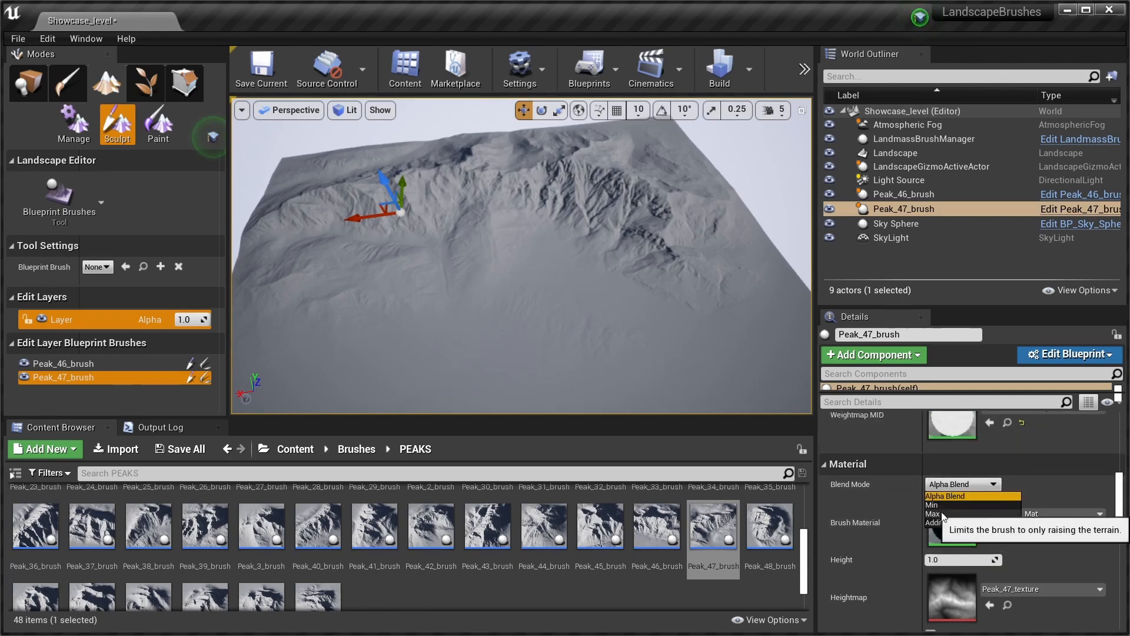
{"action": "left_click", "coordinate": [930, 514]}
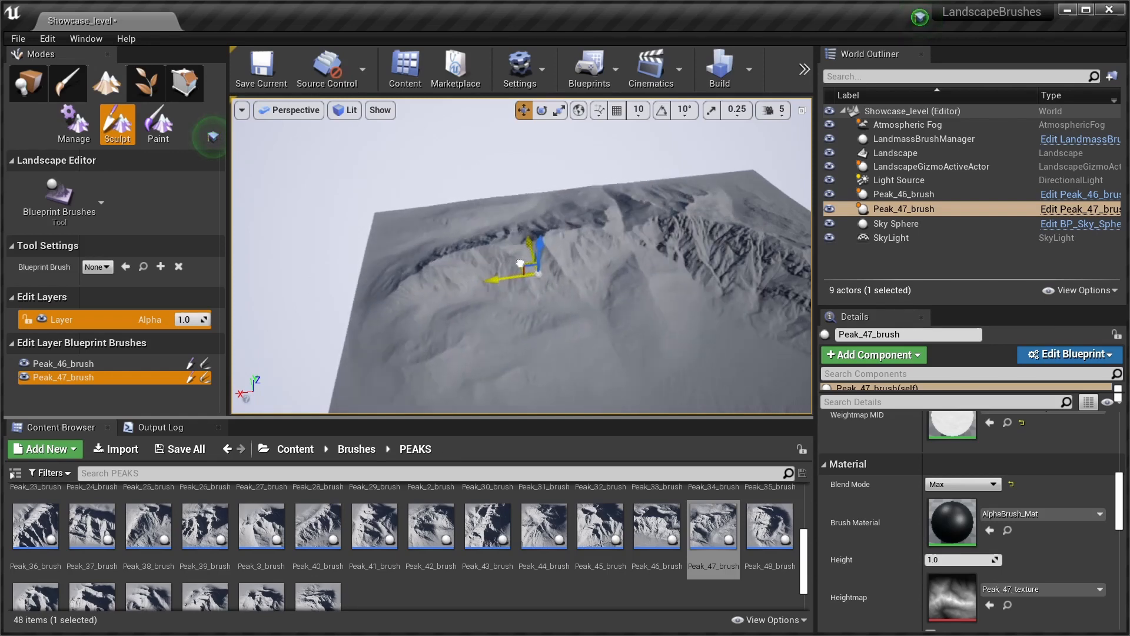
{"action": "left_click", "coordinate": [542, 111]}
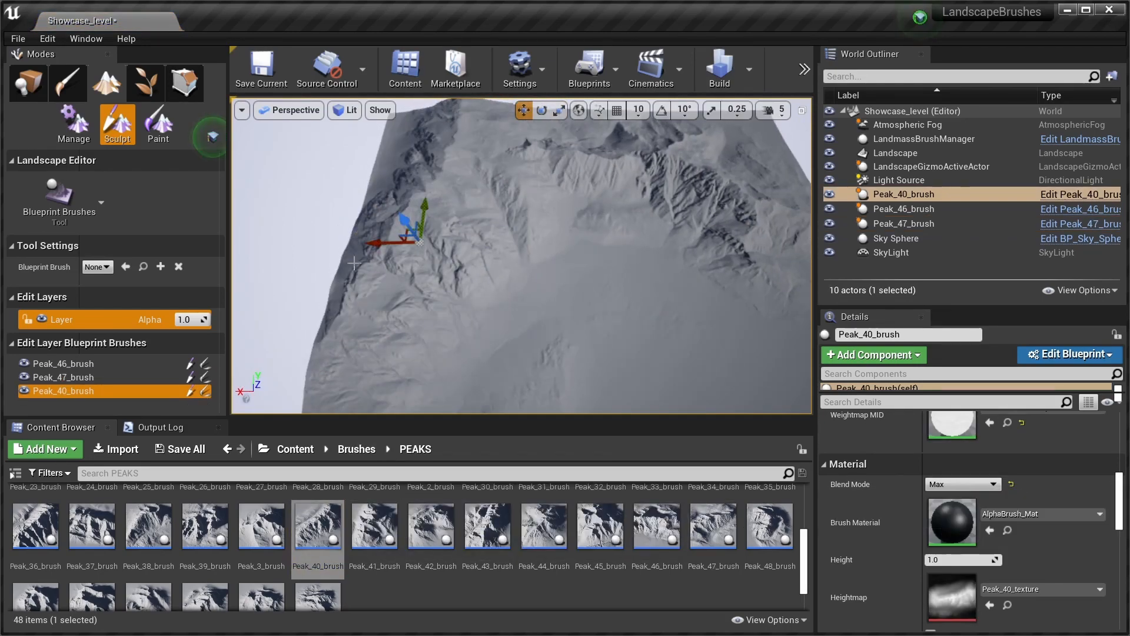
Adjust Peak_40's blend settings and select the Peak_47 brush in the World Outliner.
{"action": "left_click", "coordinate": [962, 483]}
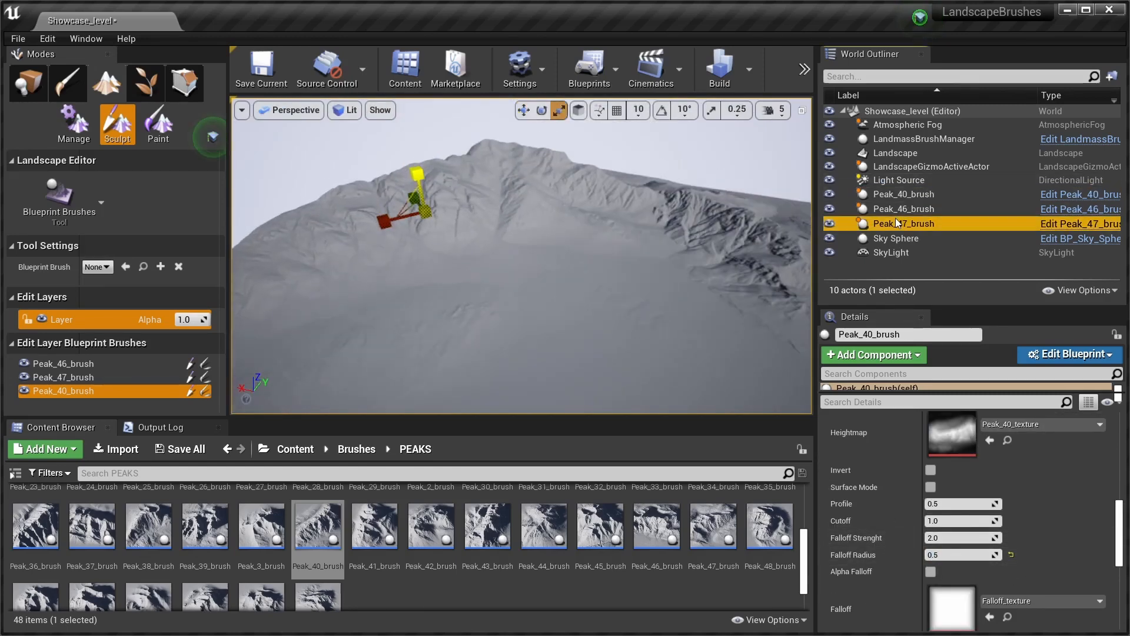
{"action": "left_click", "coordinate": [902, 223]}
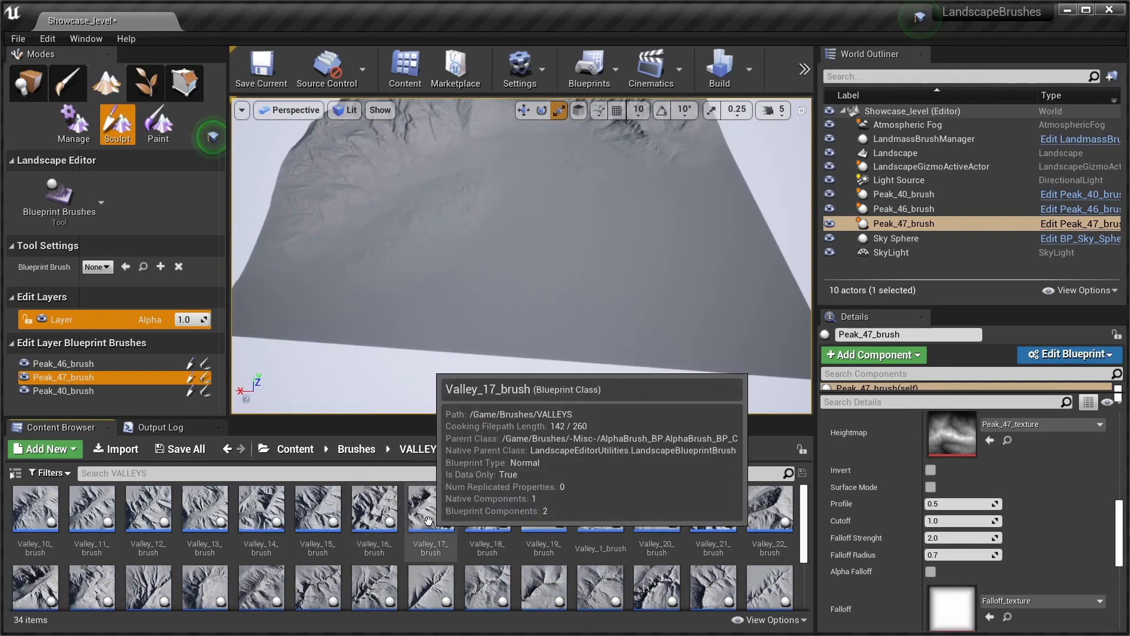
Add the Valley_34 brush, inverted with 2.33 falloff strength, and return to the Brushes folder.
{"action": "scroll", "scroll_direction": "down", "scroll_amount": 3}
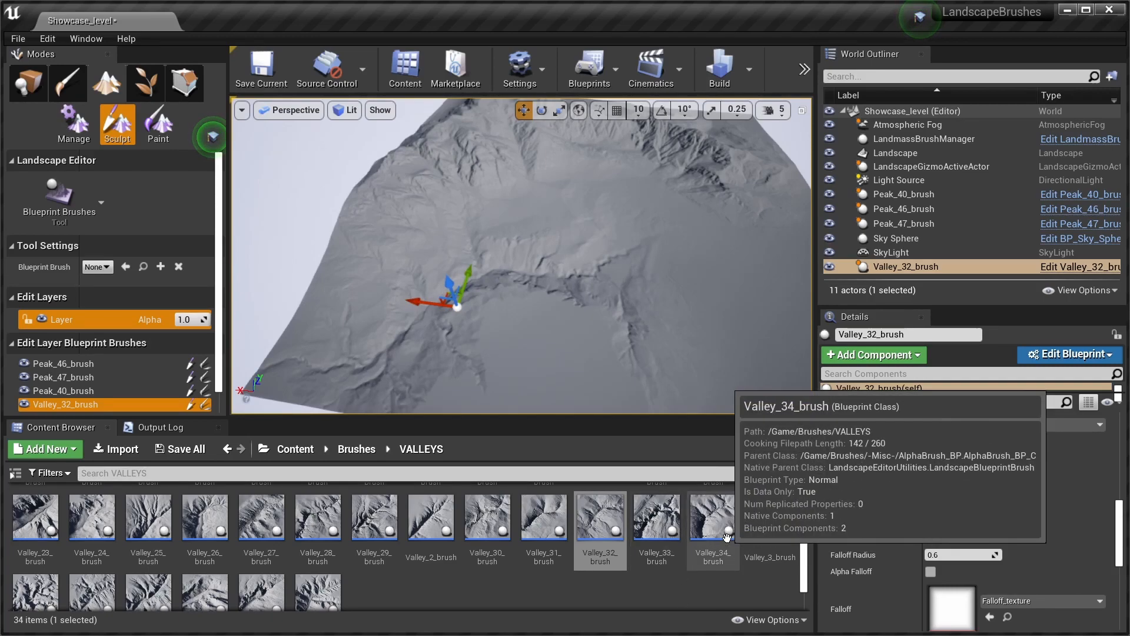
{"action": "double_click", "coordinate": [713, 515]}
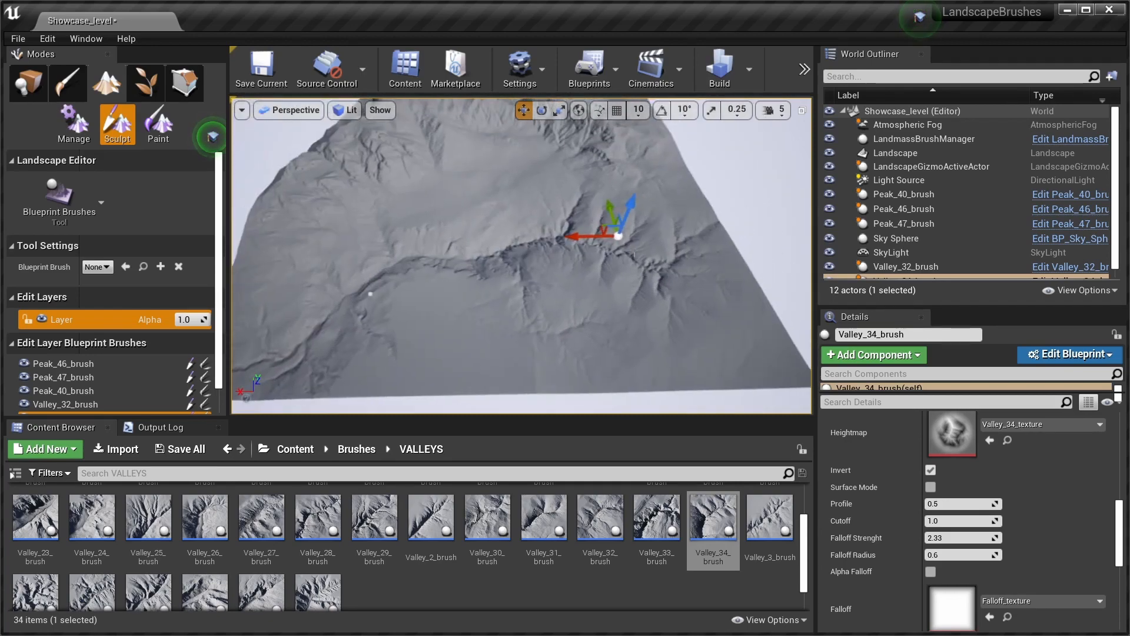
{"action": "left_click", "coordinate": [558, 111]}
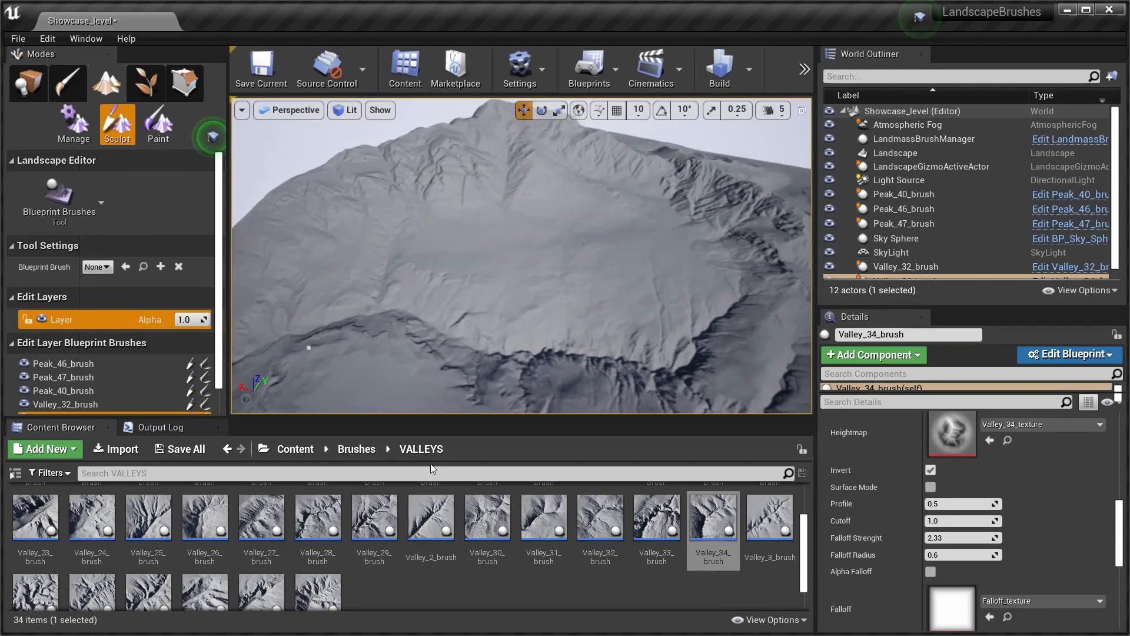
{"action": "left_click", "coordinate": [355, 449]}
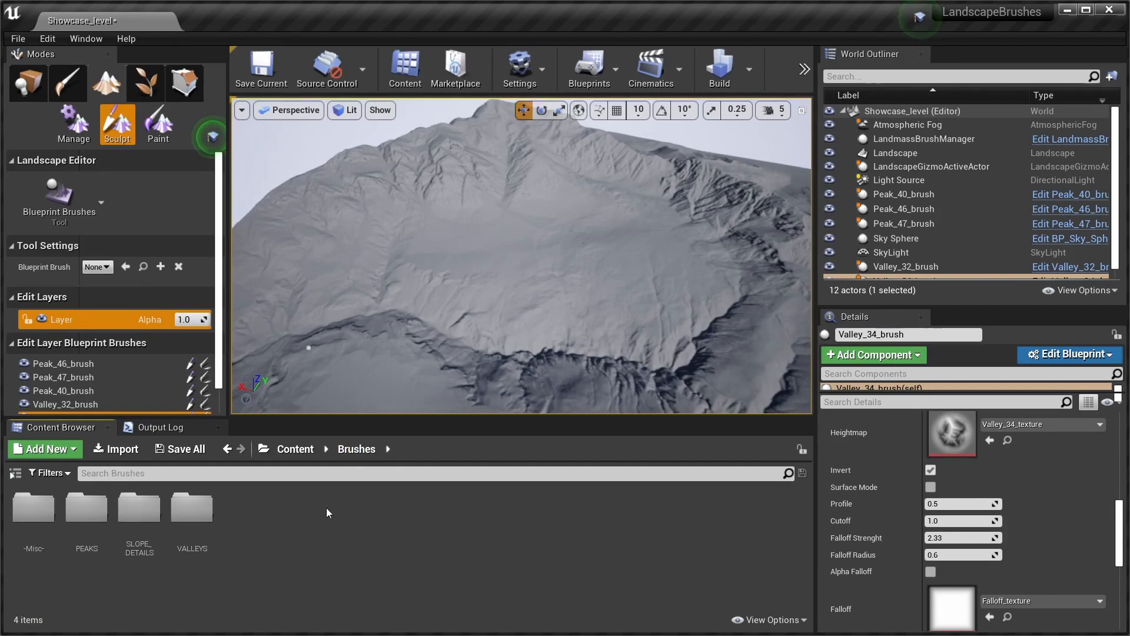
{"action": "mouse_move", "coordinate": [139, 505]}
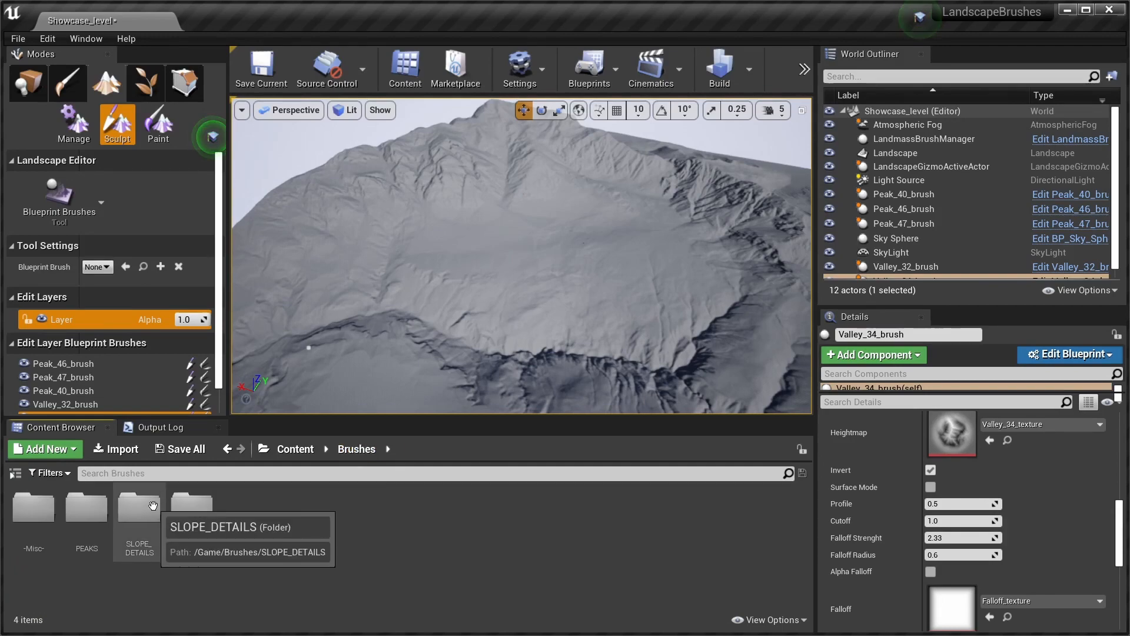
Add the Slope_Details_8 and Slope_Details_4 brushes from SLOPE_DETAILS with Surface Mode and lower Profile.
{"action": "double_click", "coordinate": [137, 505]}
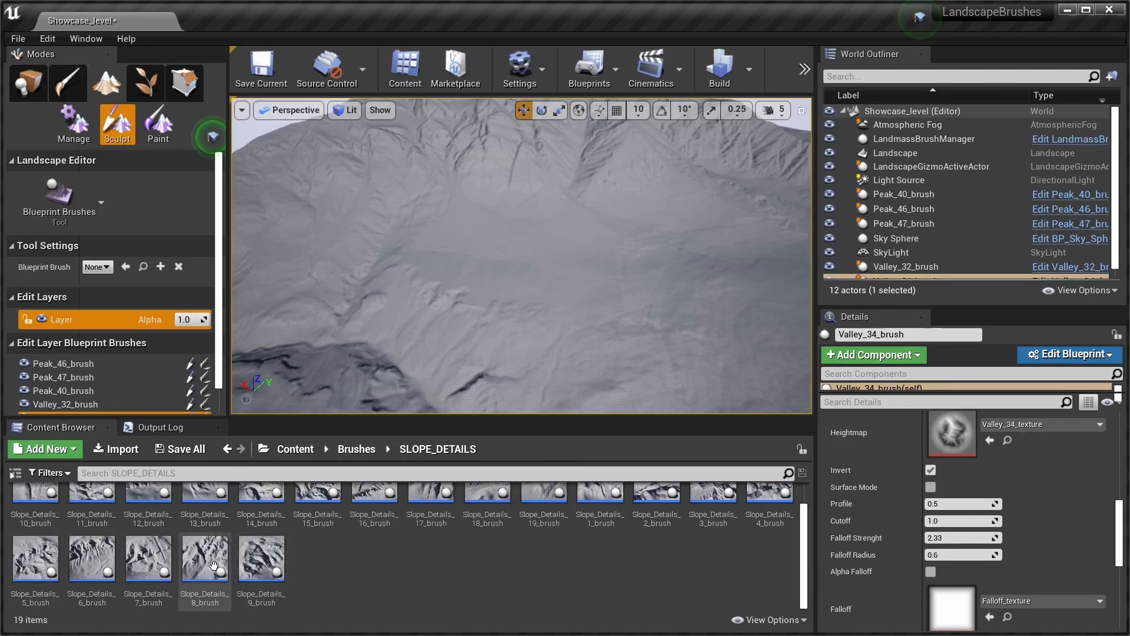
{"action": "double_click", "coordinate": [203, 557]}
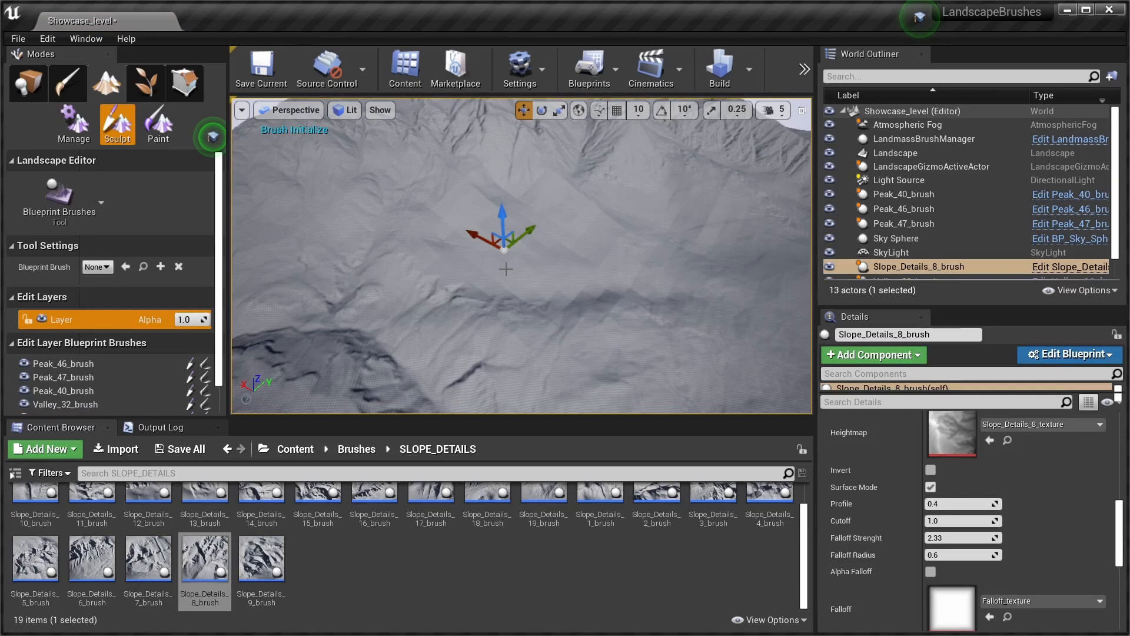
{"action": "left_click", "coordinate": [557, 111]}
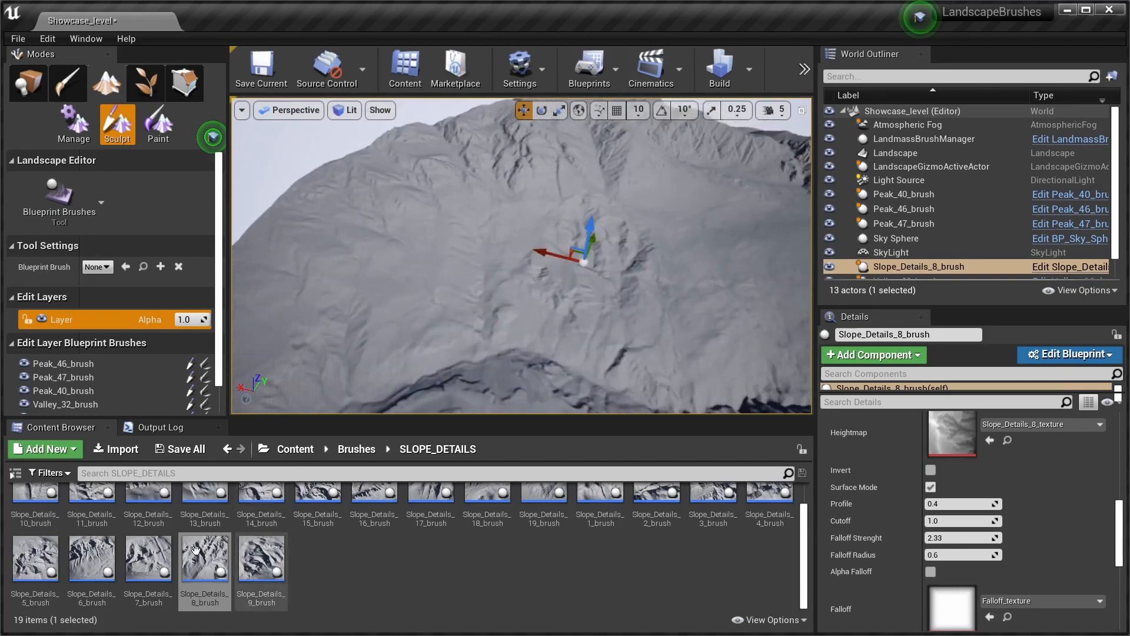
{"action": "left_click", "coordinate": [149, 558]}
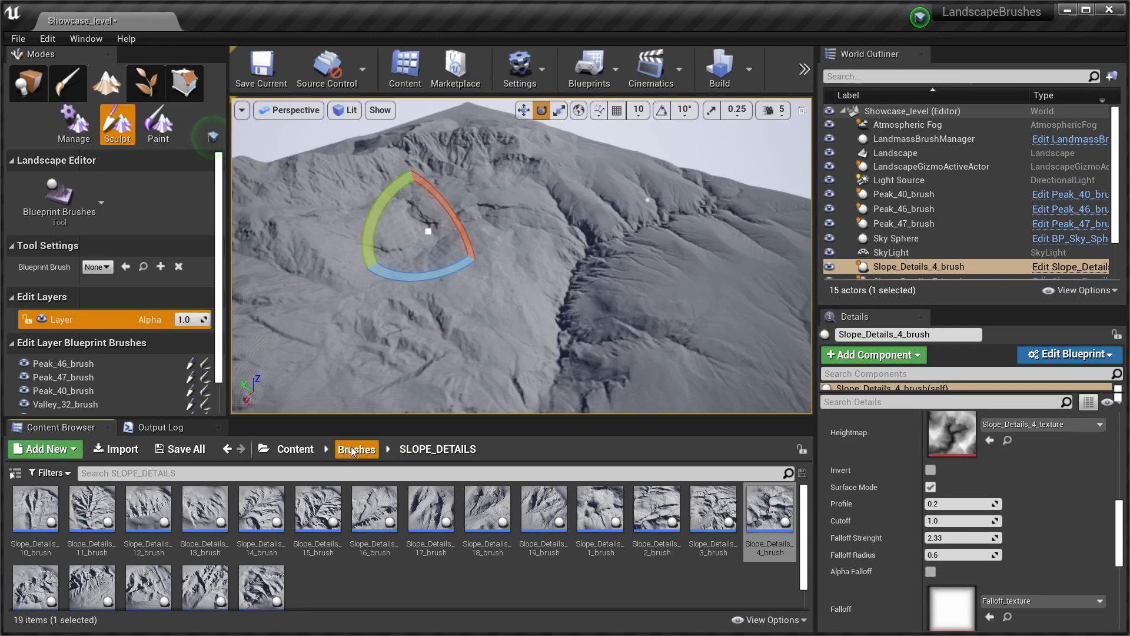
Return to the Brushes folder and bring up the add-asset menu inside PEAKS.
{"action": "left_click", "coordinate": [356, 448]}
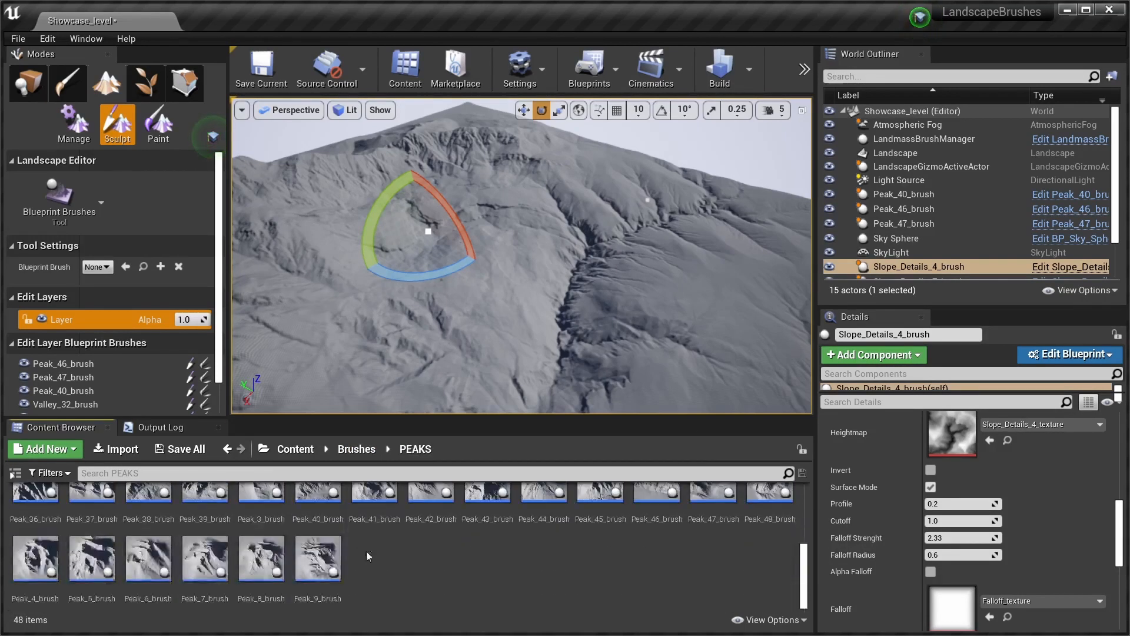
{"action": "right_click", "coordinate": [317, 558]}
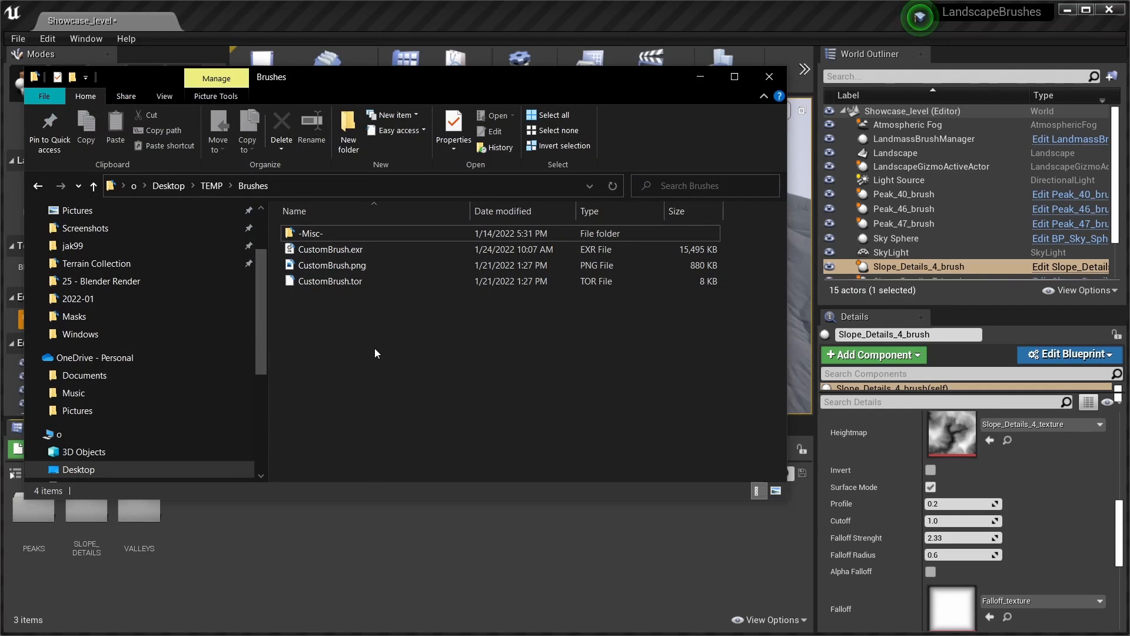
Select the CustomBrush.exr heightmap in Explorer's Desktop > TEMP > Brushes folder.
{"action": "left_click", "coordinate": [330, 248]}
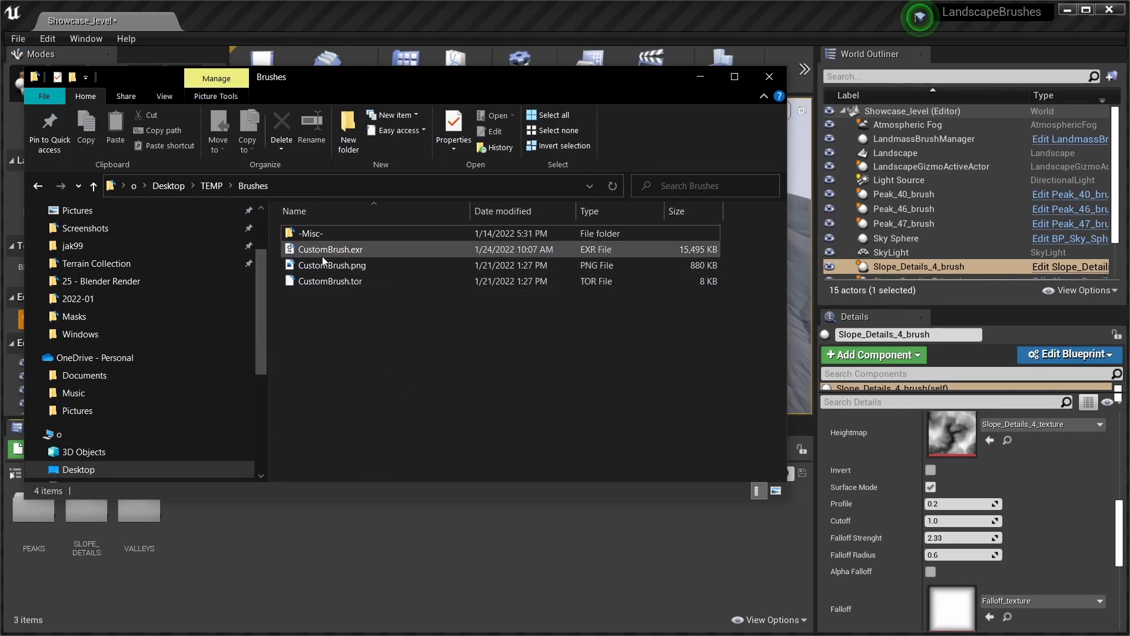
{"action": "left_click", "coordinate": [329, 249]}
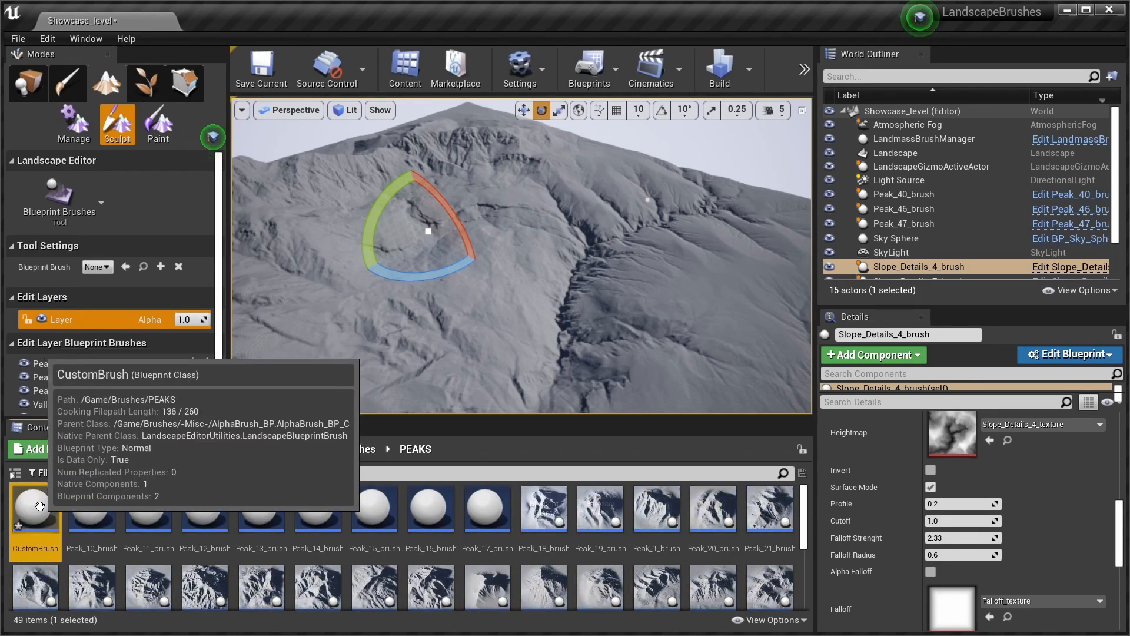
Assign the CustomBrush texture as the Heightmap in the CustomBrush blueprint's Material defaults.
{"action": "double_click", "coordinate": [35, 511]}
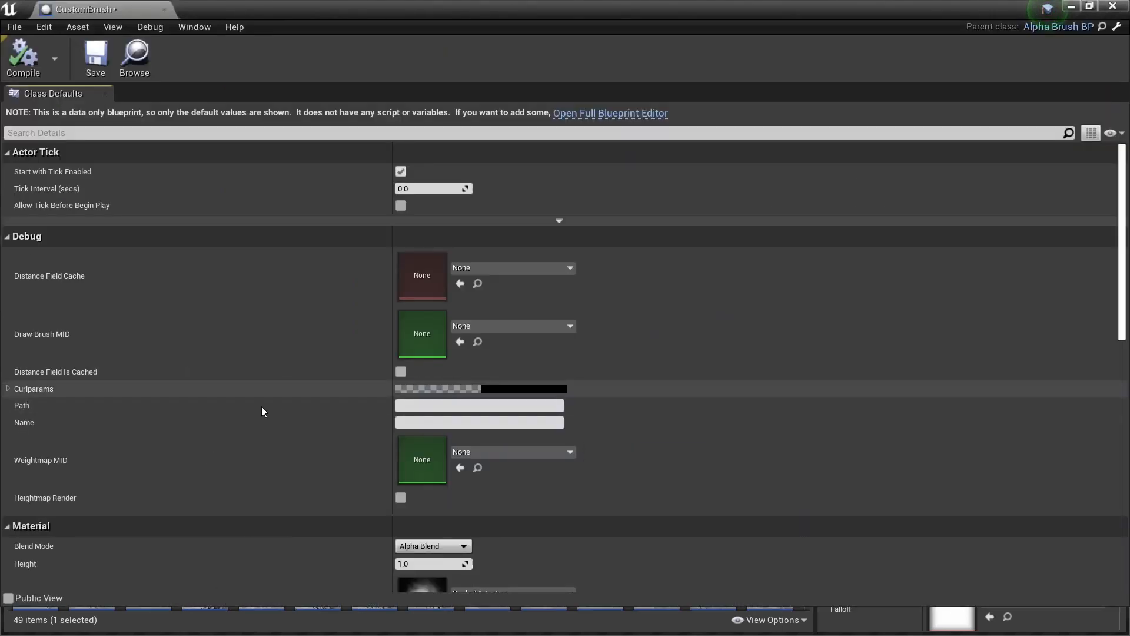
{"action": "scroll", "scroll_direction": "down", "scroll_amount": 3}
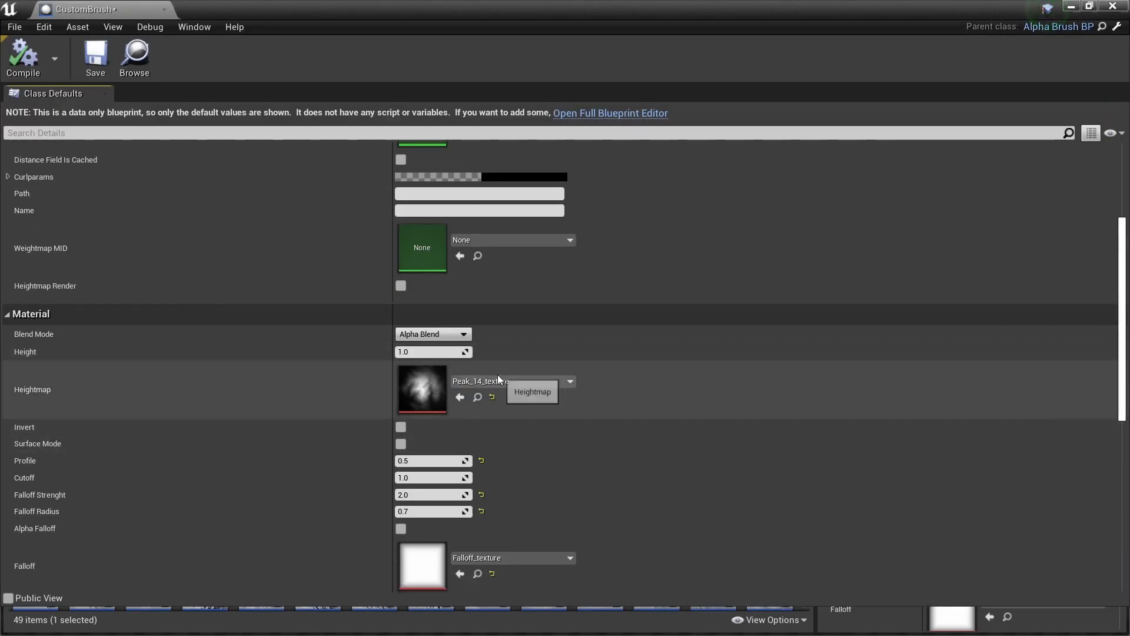
{"action": "left_click", "coordinate": [569, 380]}
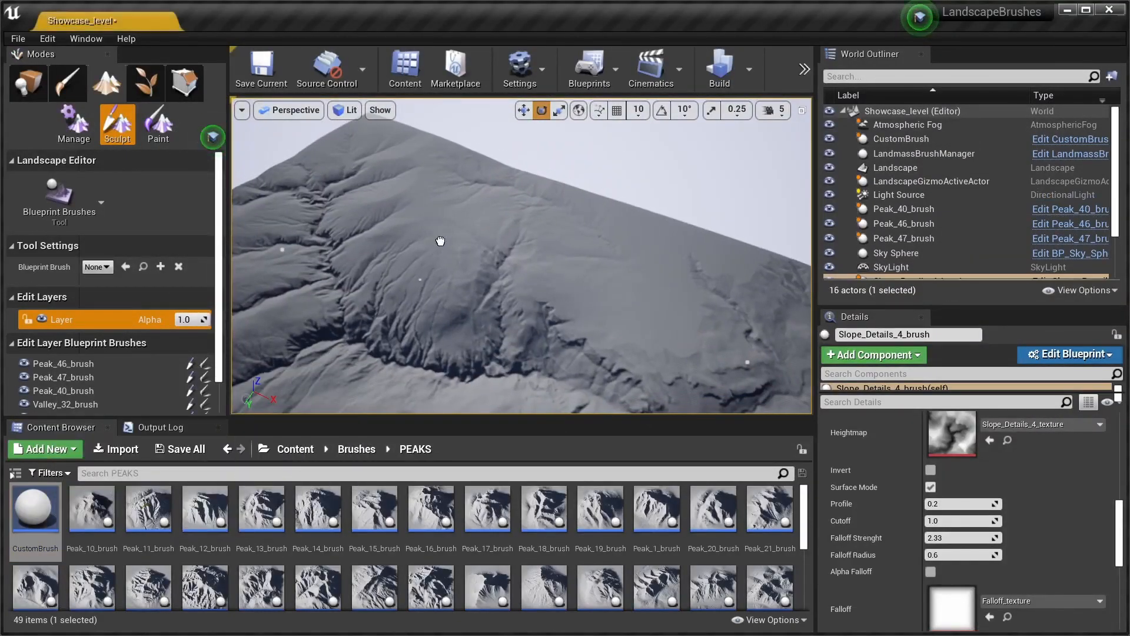
Select the CustomBrush actor and scroll its Details to the Heightmap and falloff properties.
{"action": "left_click", "coordinate": [900, 139]}
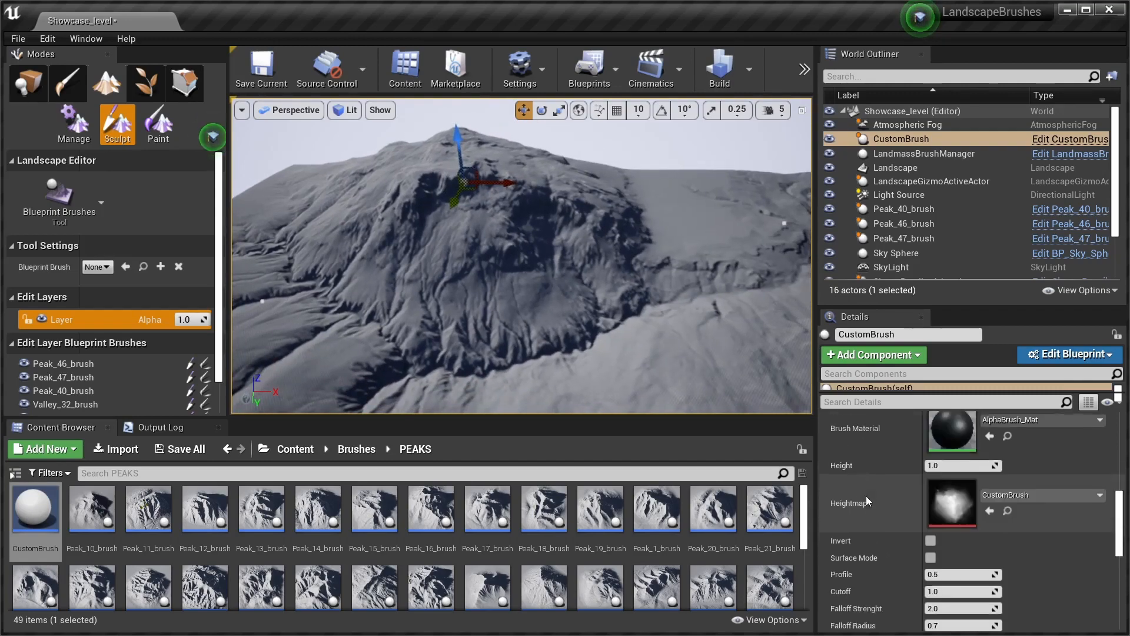
{"action": "scroll", "scroll_direction": "down", "scroll_amount": 3}
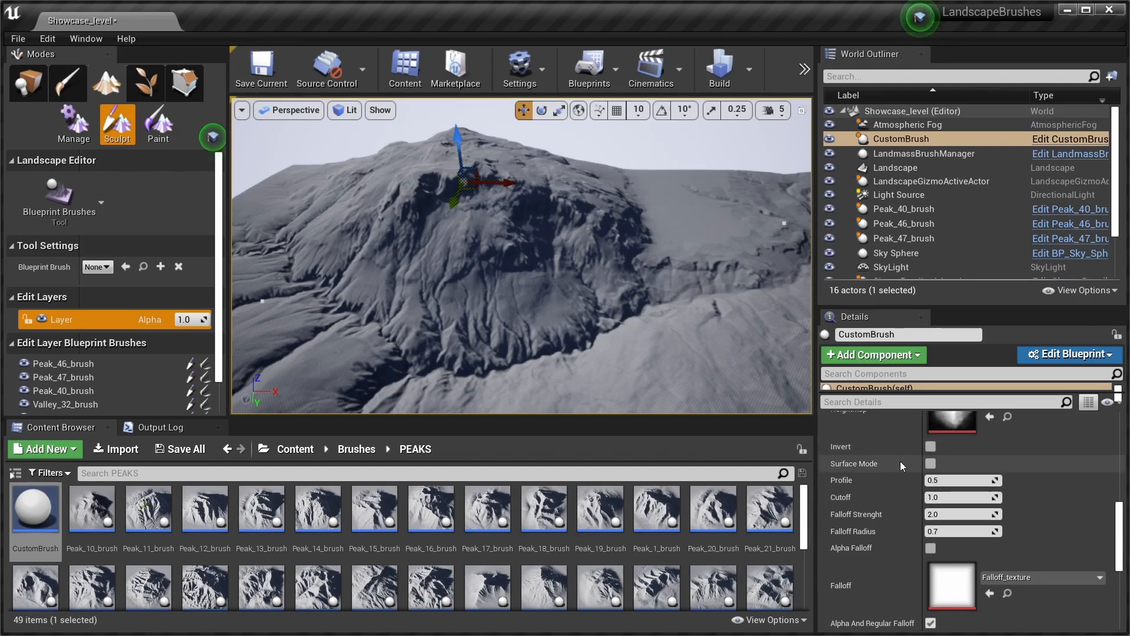
{"action": "mouse_move", "coordinate": [930, 469]}
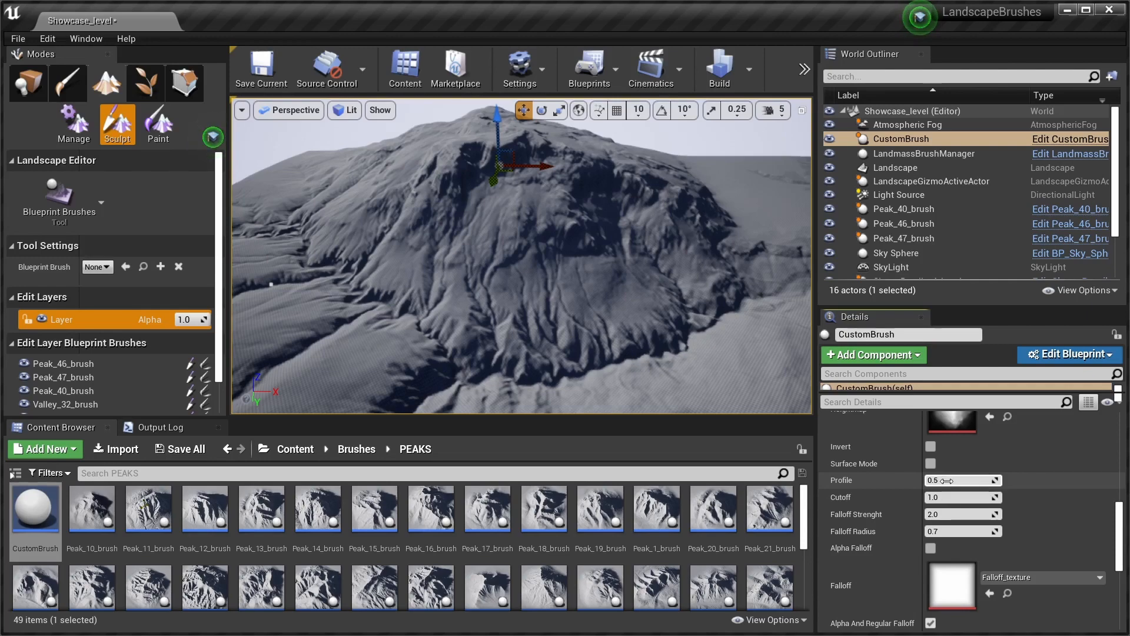
Drag CustomBrush's Profile to about 0.858 and enter 1.0 for its Cutoff.
{"action": "left_click_drag", "start_coordinate": [962, 481], "coordinate": [930, 480]}
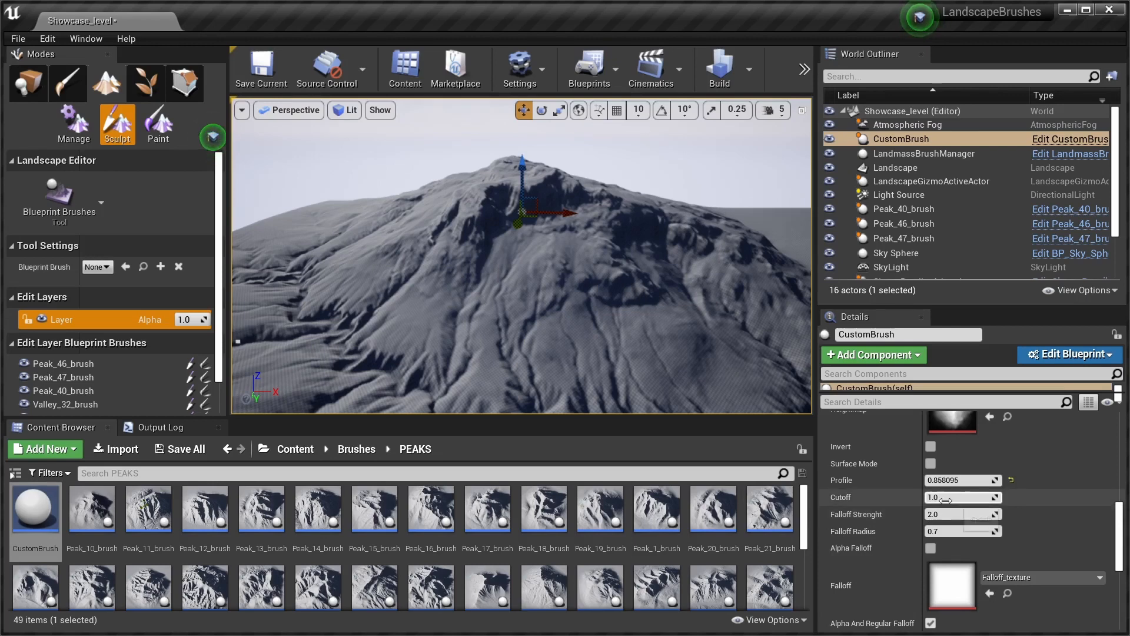
{"action": "left_click", "coordinate": [962, 497]}
{"action": "type", "text": "0.5"}
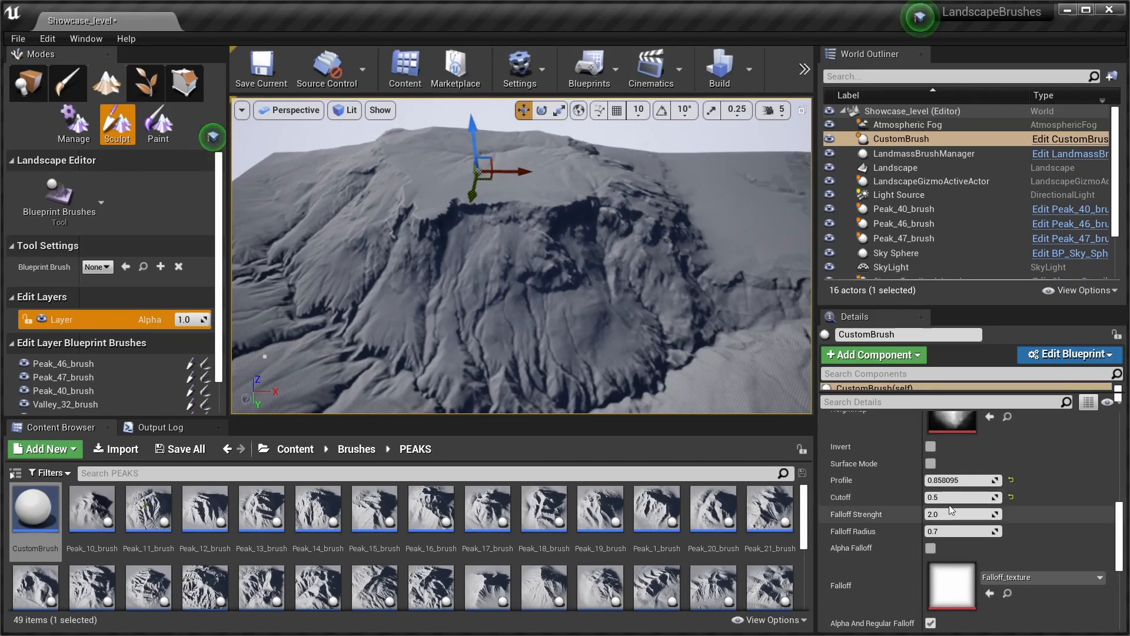
{"action": "type", "text": "1.0"}
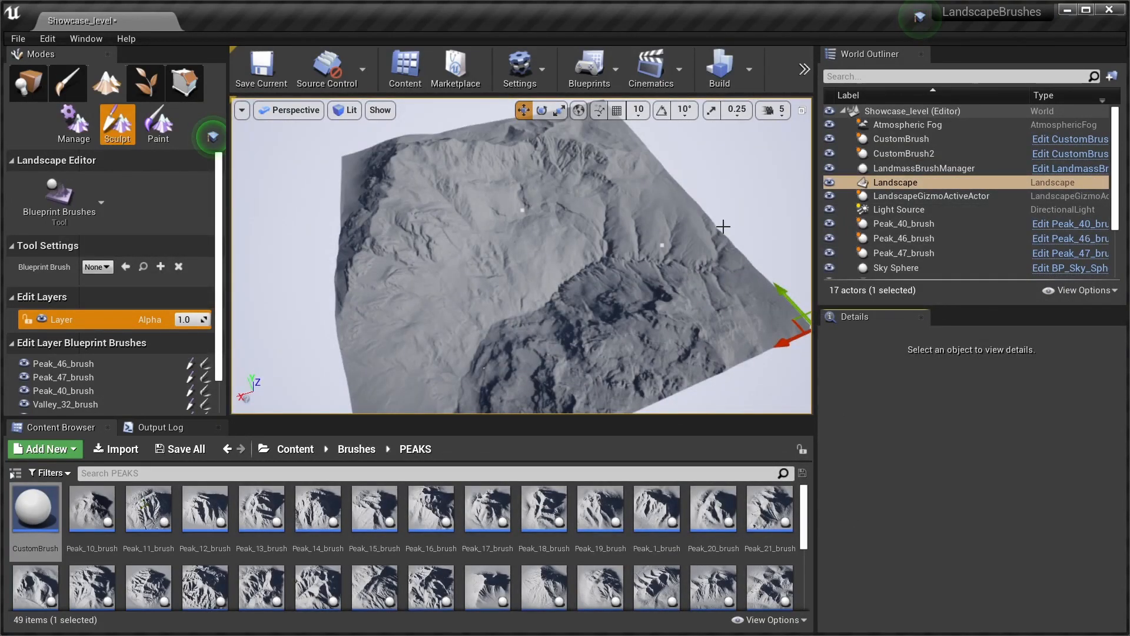
Edit the Landscape's Transform scale X/Y toward 100, then check the three peak brushes.
{"action": "left_click", "coordinate": [896, 182]}
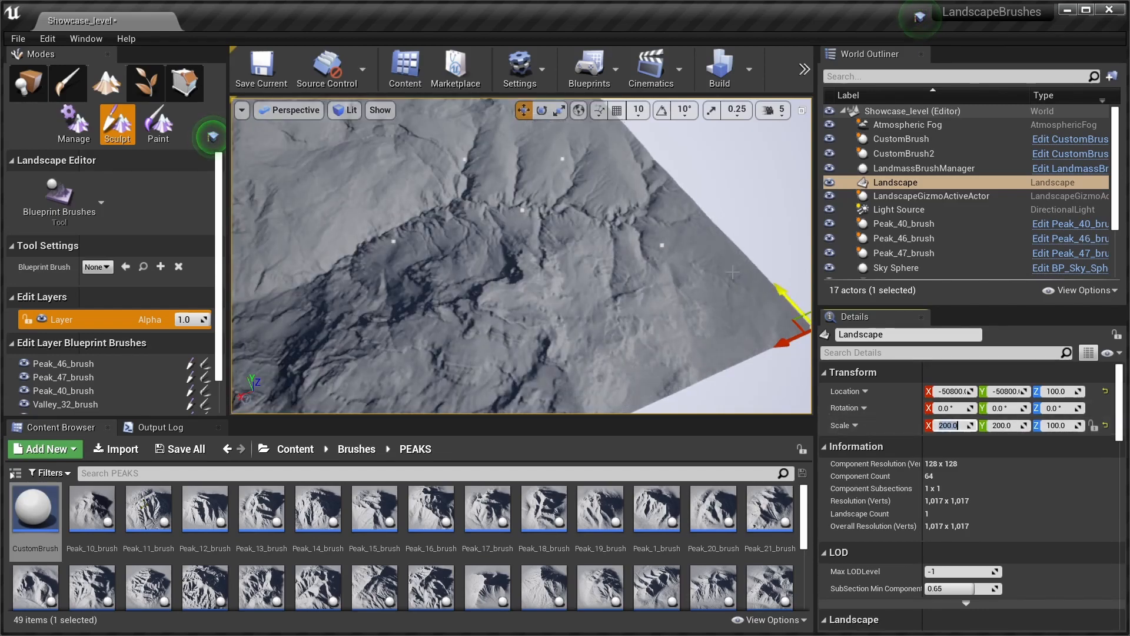
{"action": "left_click", "coordinate": [904, 223]}
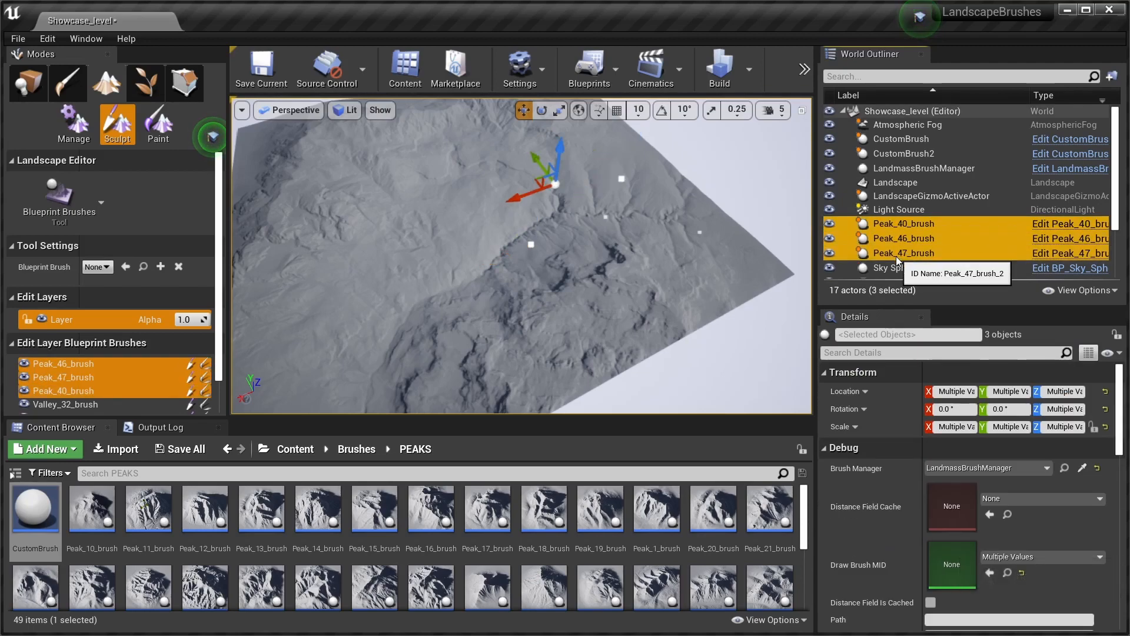
{"action": "left_click", "coordinate": [901, 139]}
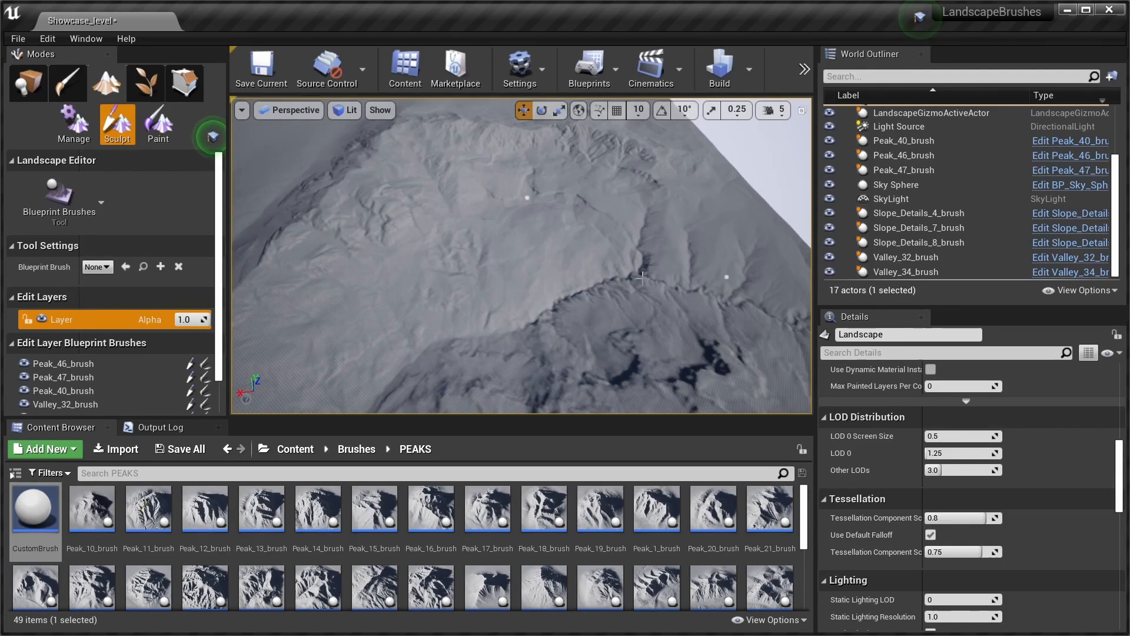
{"action": "mouse_move", "coordinate": [809, 210]}
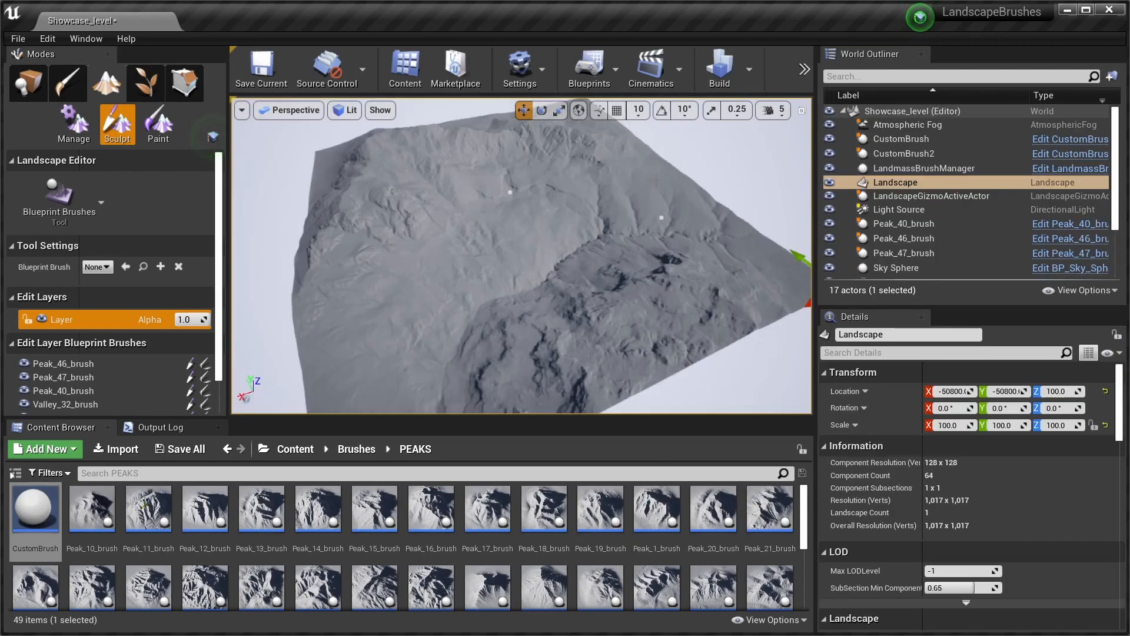
{"action": "mouse_move", "coordinate": [737, 188]}
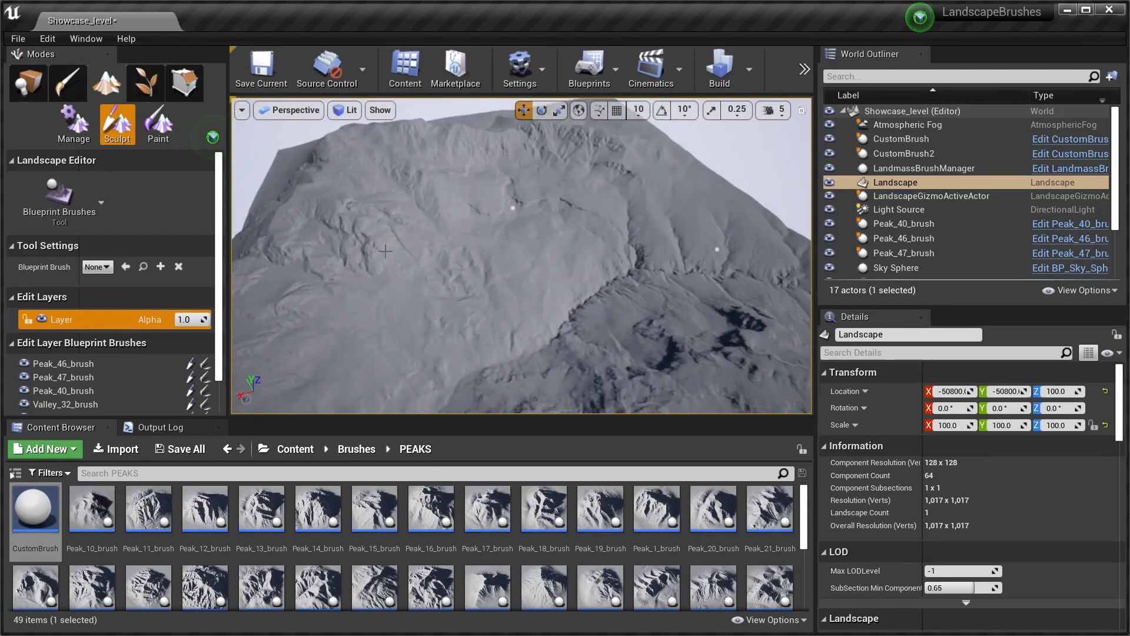
Enter Landscape Manage mode to reach the Change Component Size tool.
{"action": "left_click", "coordinate": [73, 124]}
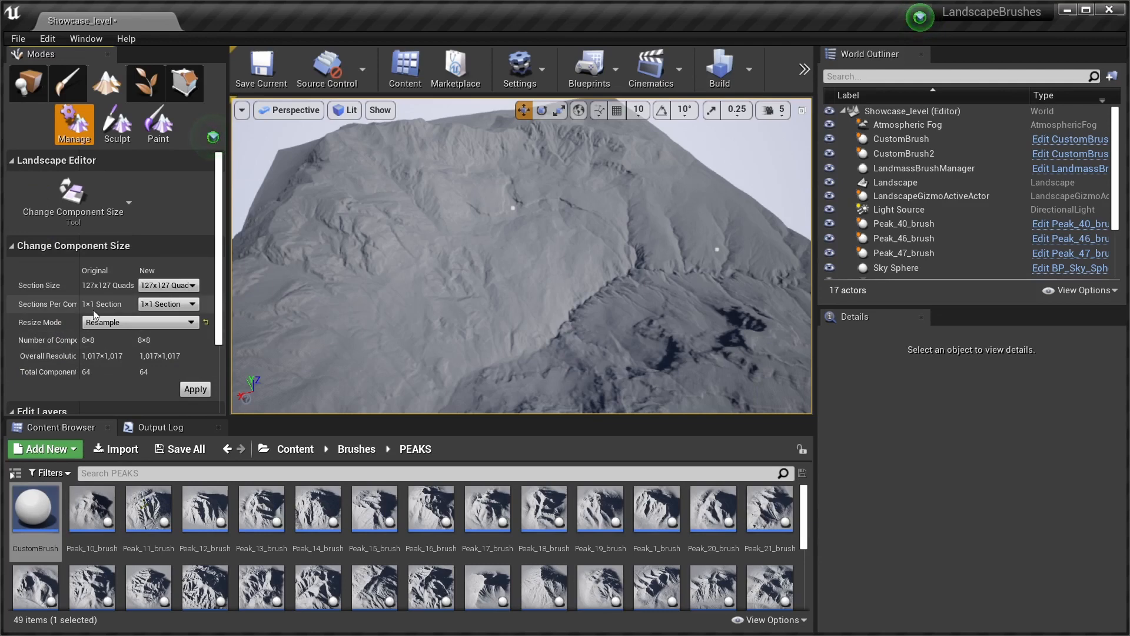
Choose 255x255 quads per section with 2x2 sections, Resample mode, and apply for 4,081×4,081.
{"action": "left_click", "coordinate": [190, 285]}
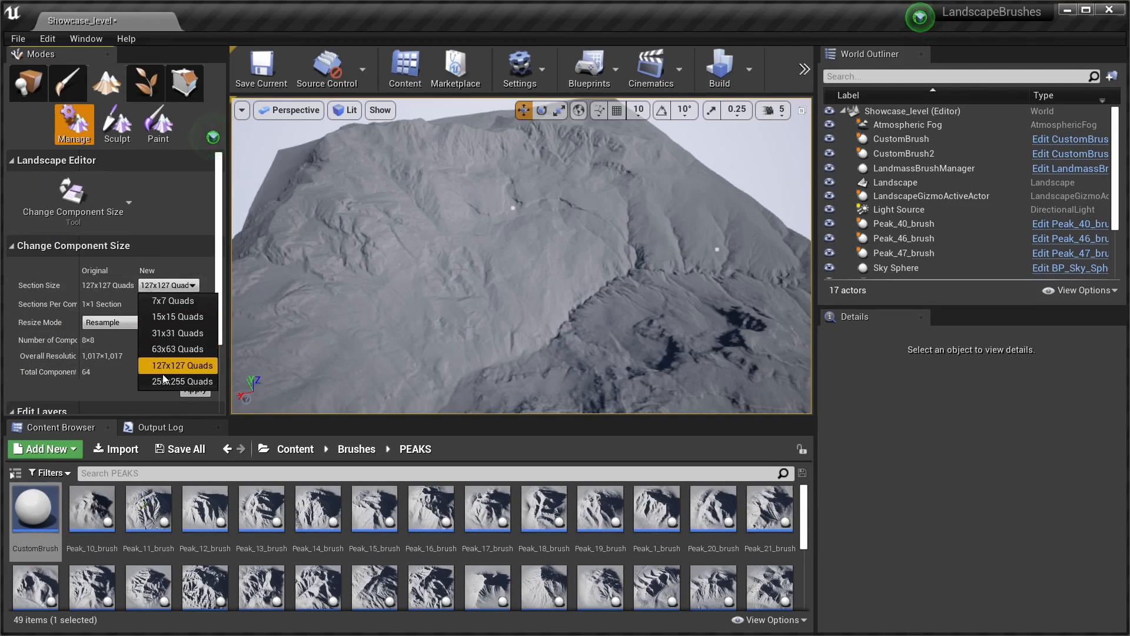
{"action": "left_click", "coordinate": [178, 381]}
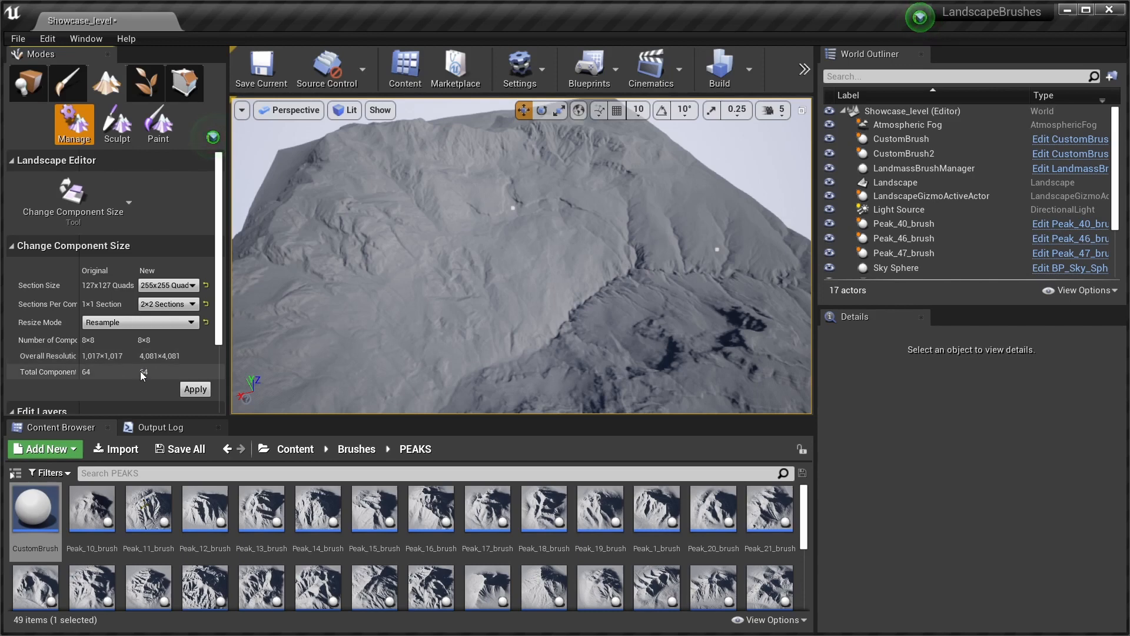
{"action": "left_click", "coordinate": [194, 390]}
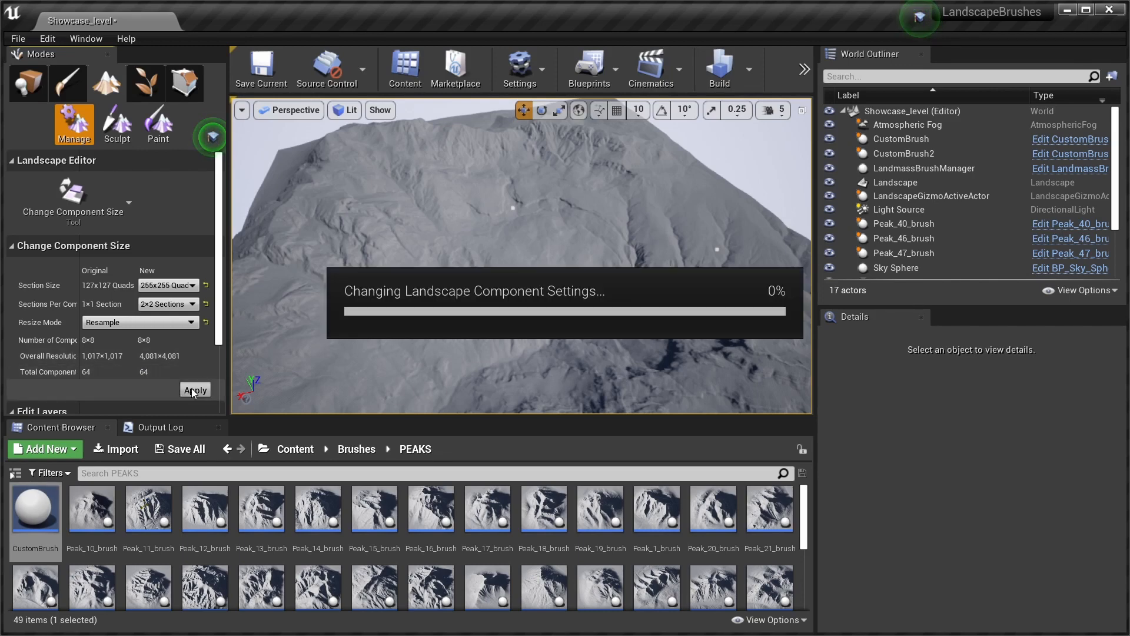
{"action": "left_click", "coordinate": [194, 389]}
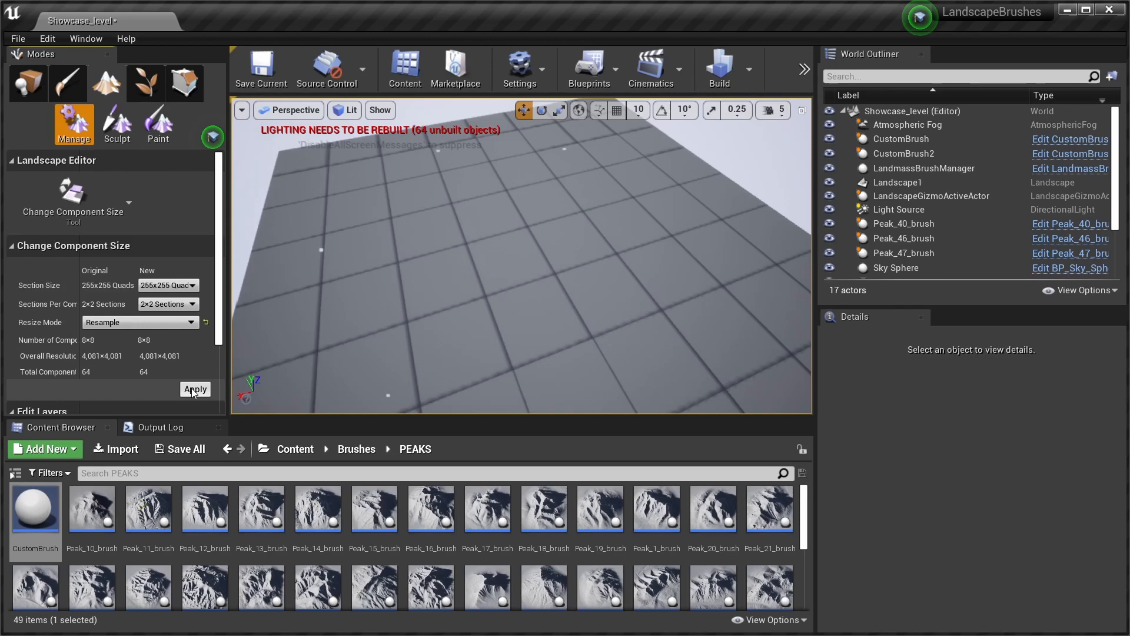
Set LandmassBrushManager's Landscape RT Res to 4096×4096, then select Peak_40_brush.
{"action": "left_click", "coordinate": [195, 389]}
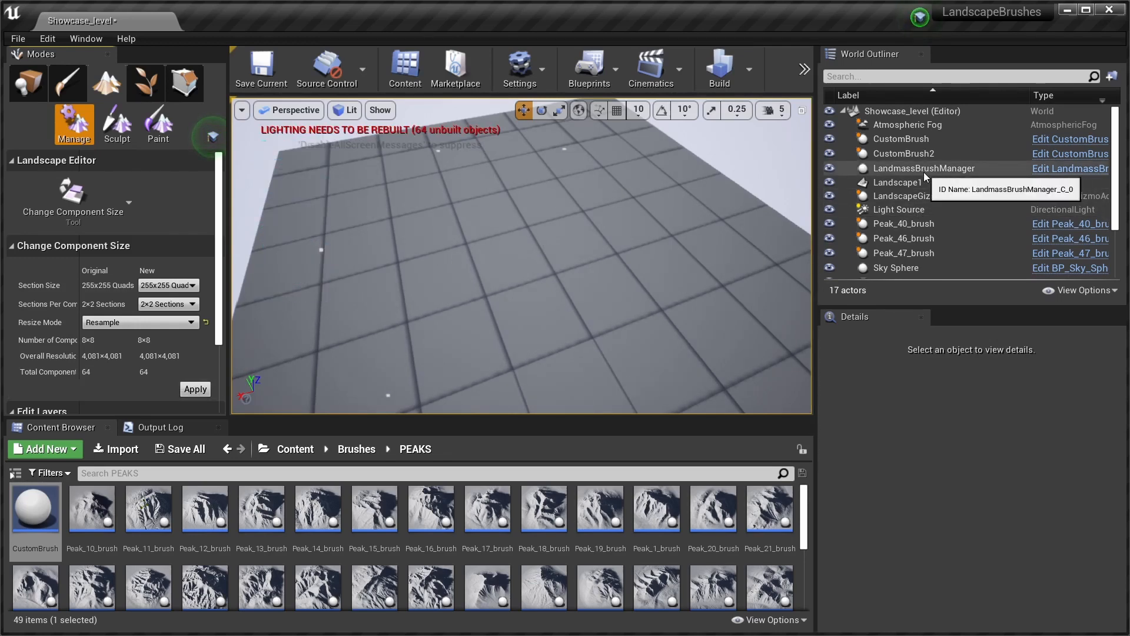
{"action": "left_click", "coordinate": [923, 168]}
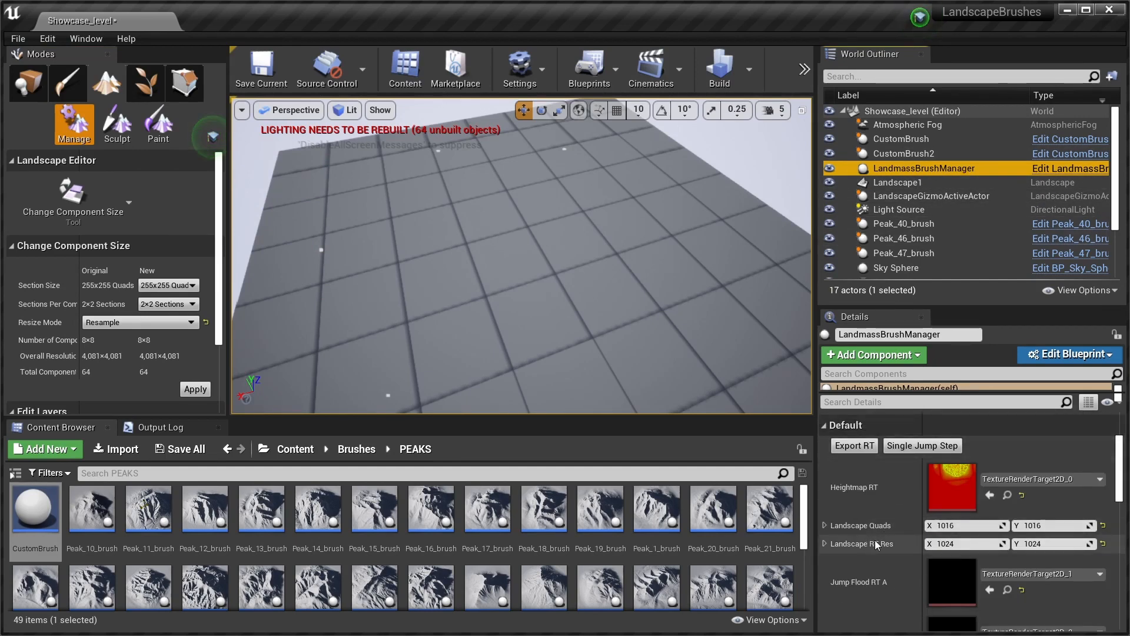
{"action": "left_click", "coordinate": [965, 544]}
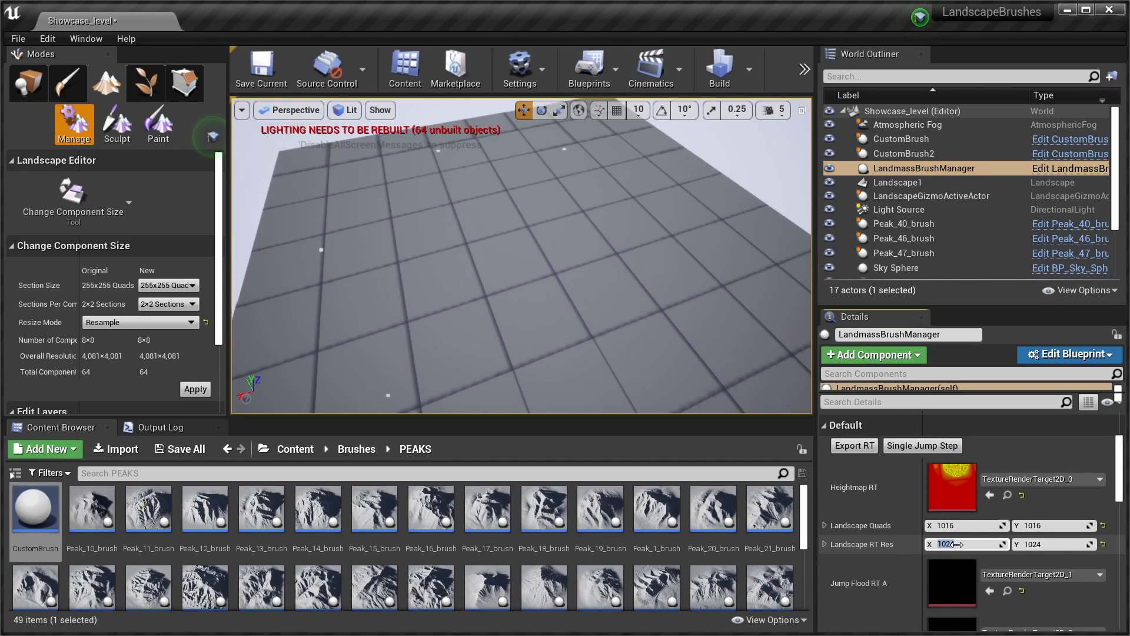
{"action": "type", "text": "4096"}
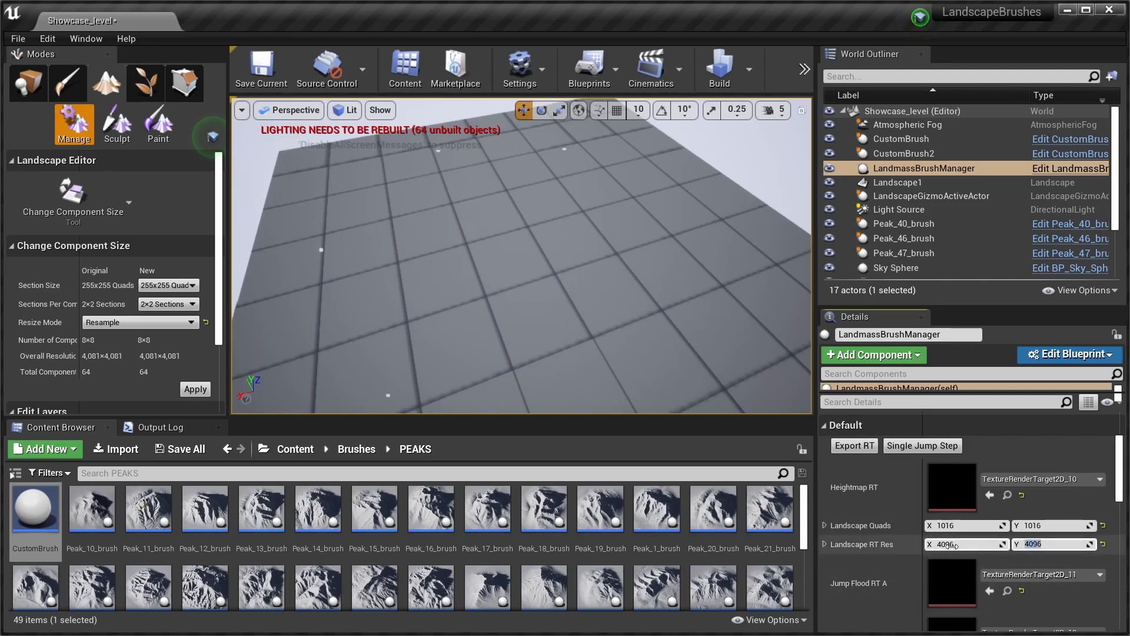
{"action": "mouse_move", "coordinate": [903, 238]}
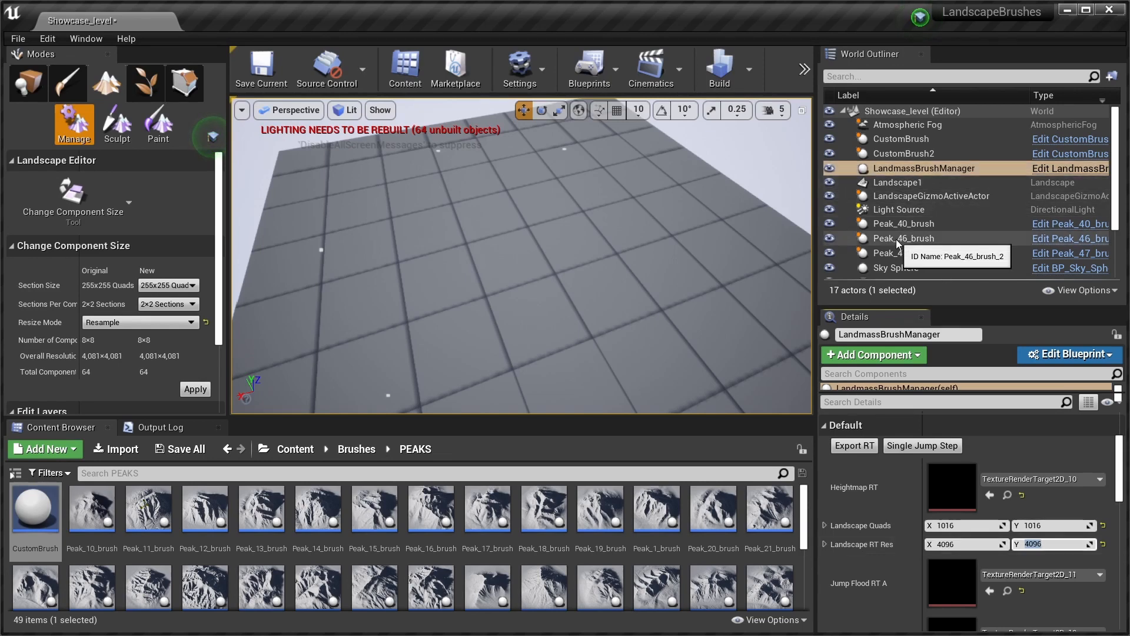
{"action": "left_click", "coordinate": [904, 222]}
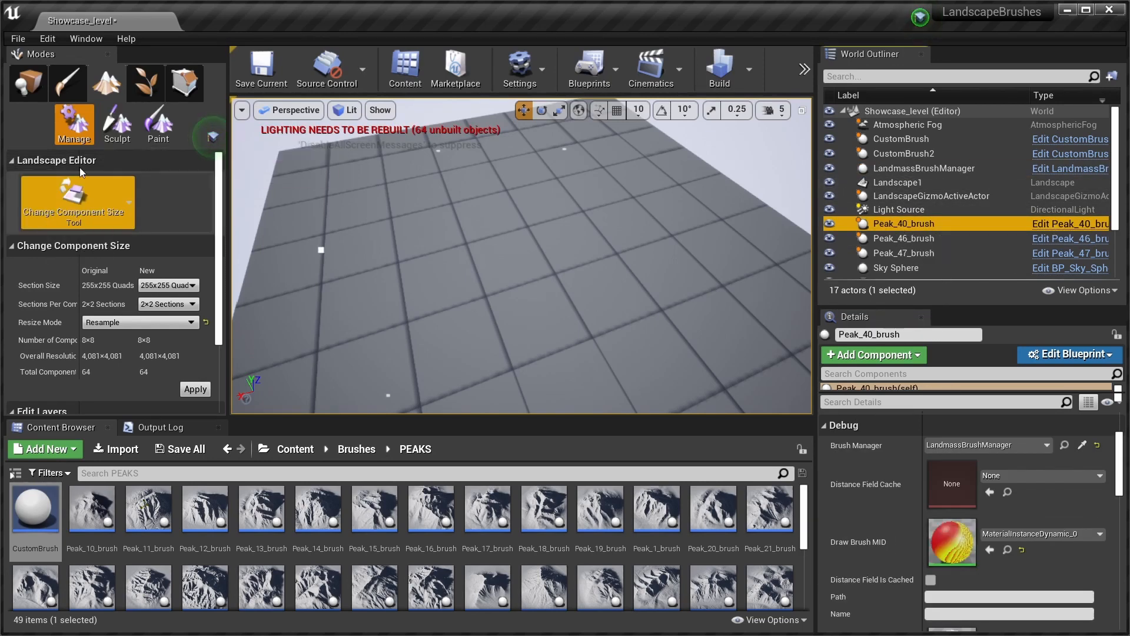
Return to Sculpt with Blueprint Brushes and select the landscape to confirm 4,081×4,081 terrain redraws.
{"action": "left_click", "coordinate": [117, 122]}
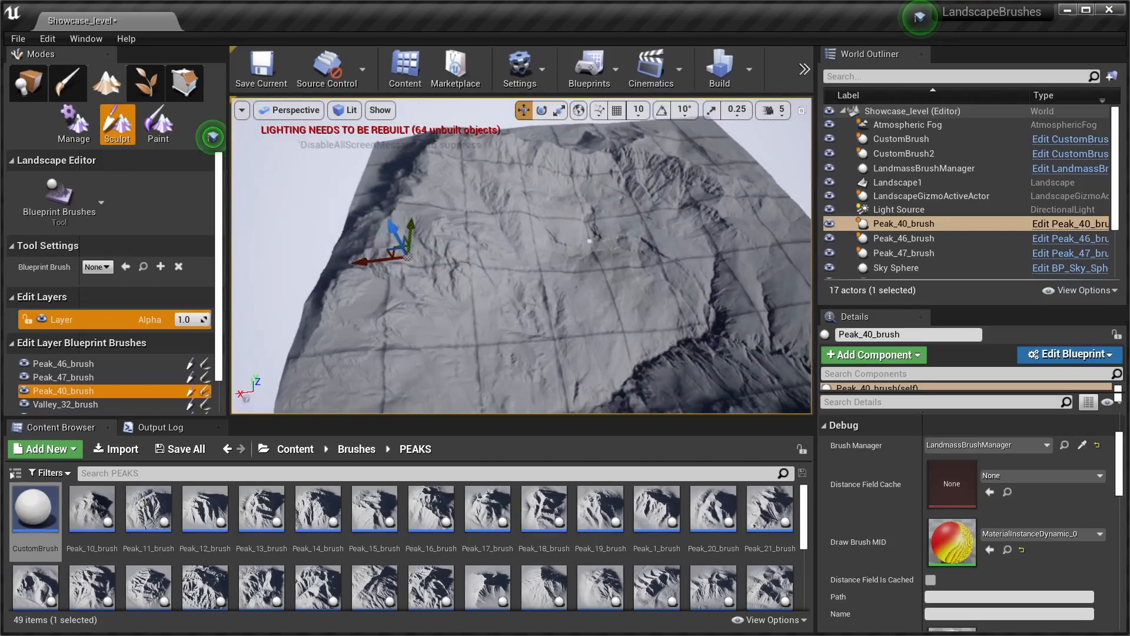
{"action": "left_click", "coordinate": [897, 182]}
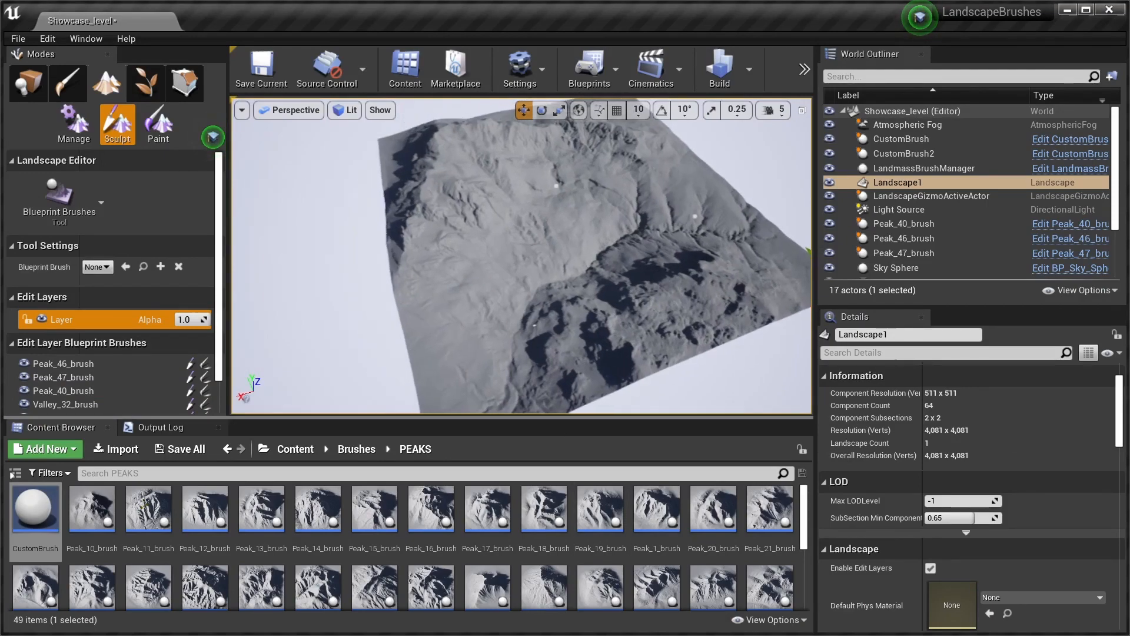